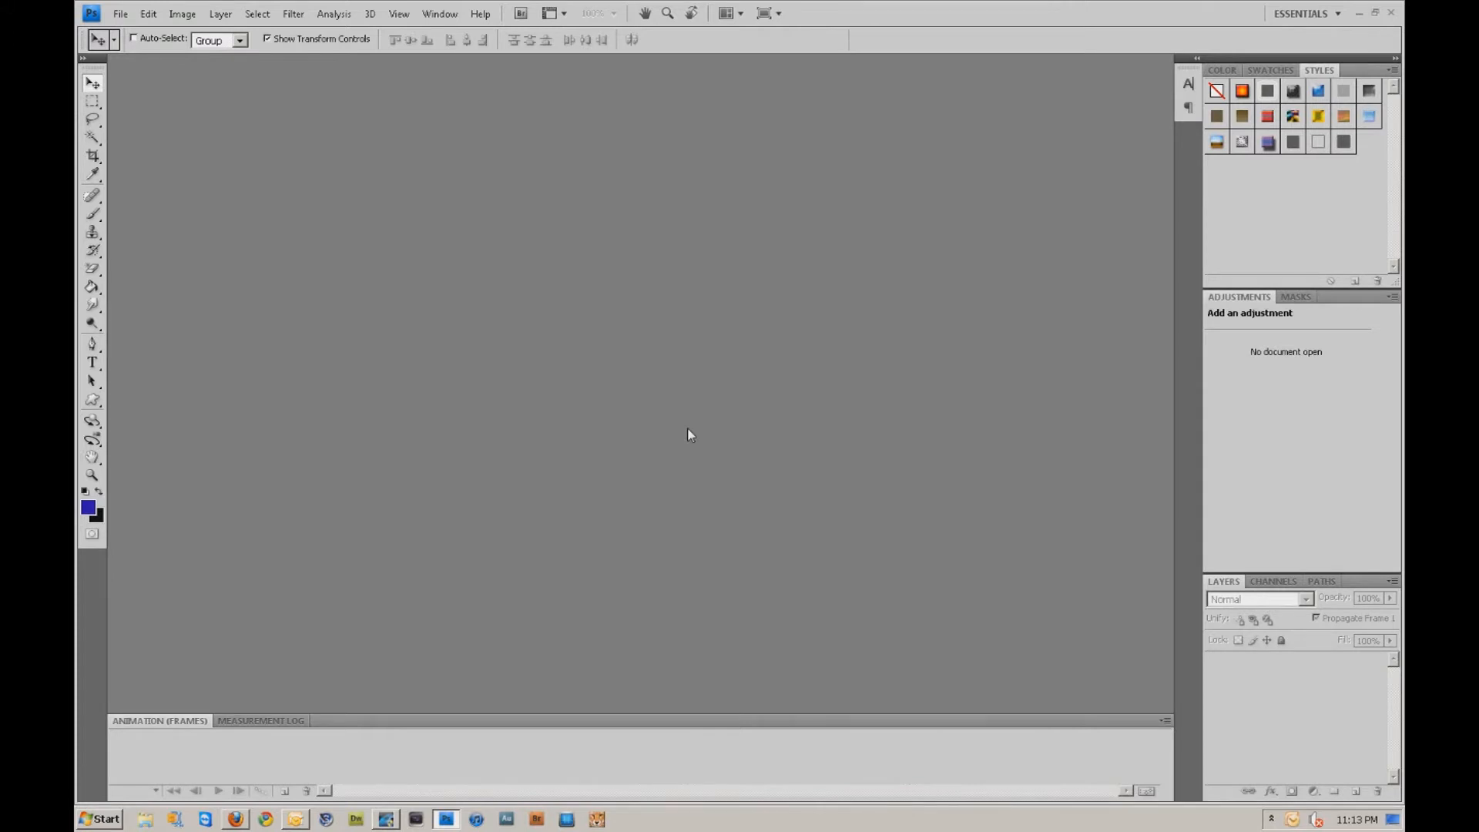
pyautogui.moveTo(431, 388)
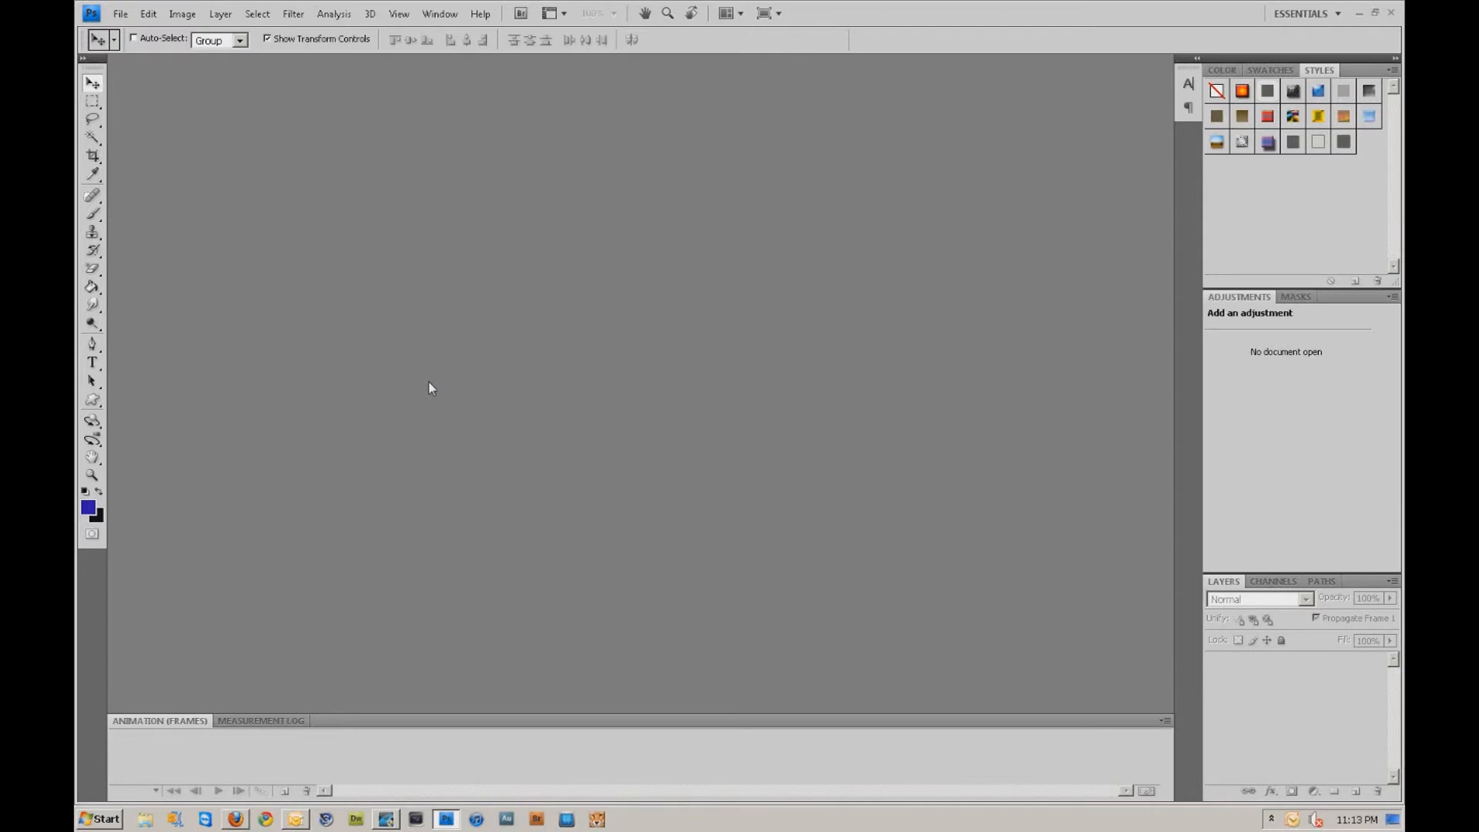
pyautogui.moveTo(372, 306)
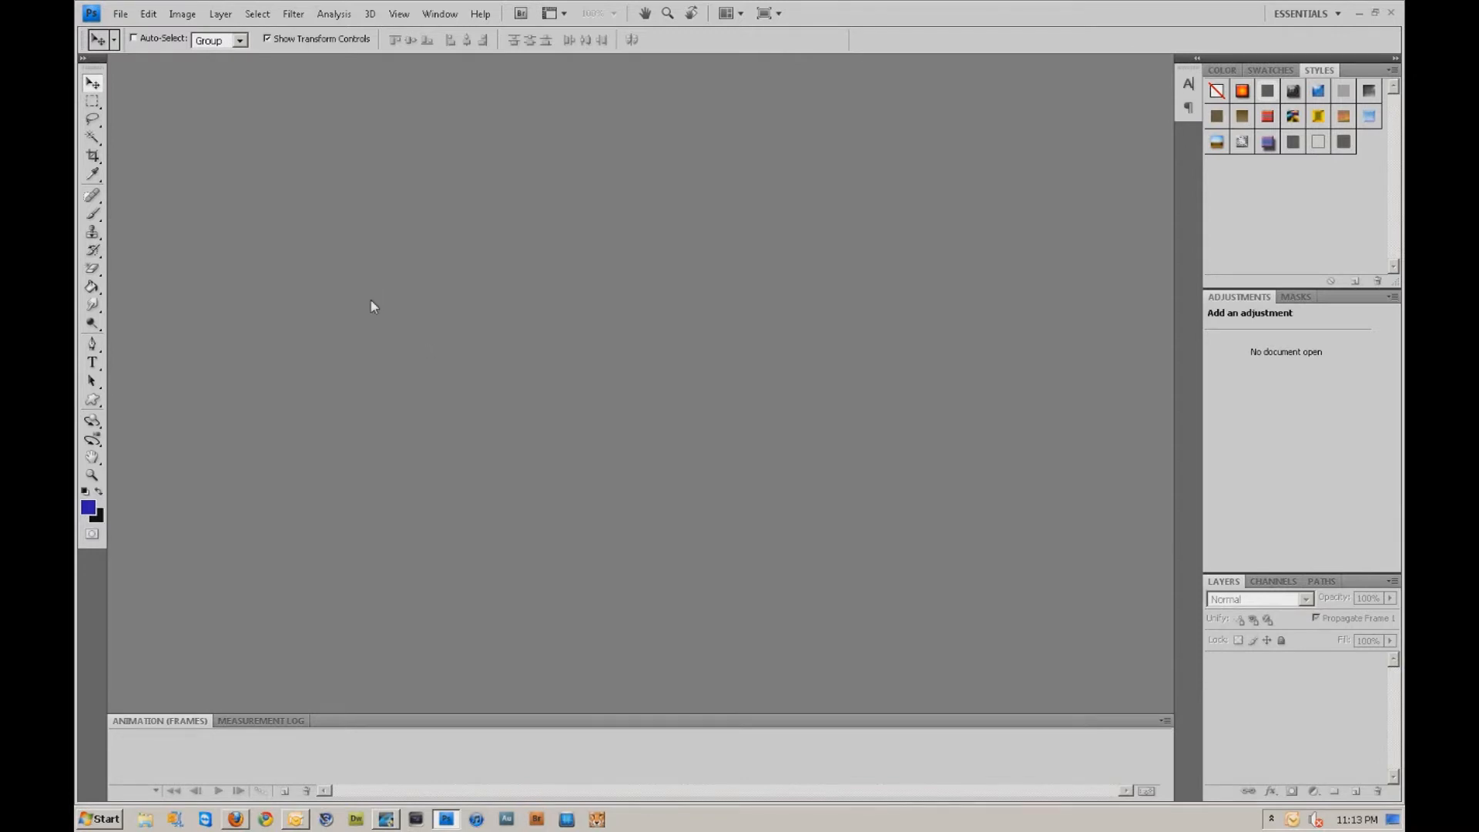
pyautogui.moveTo(409, 196)
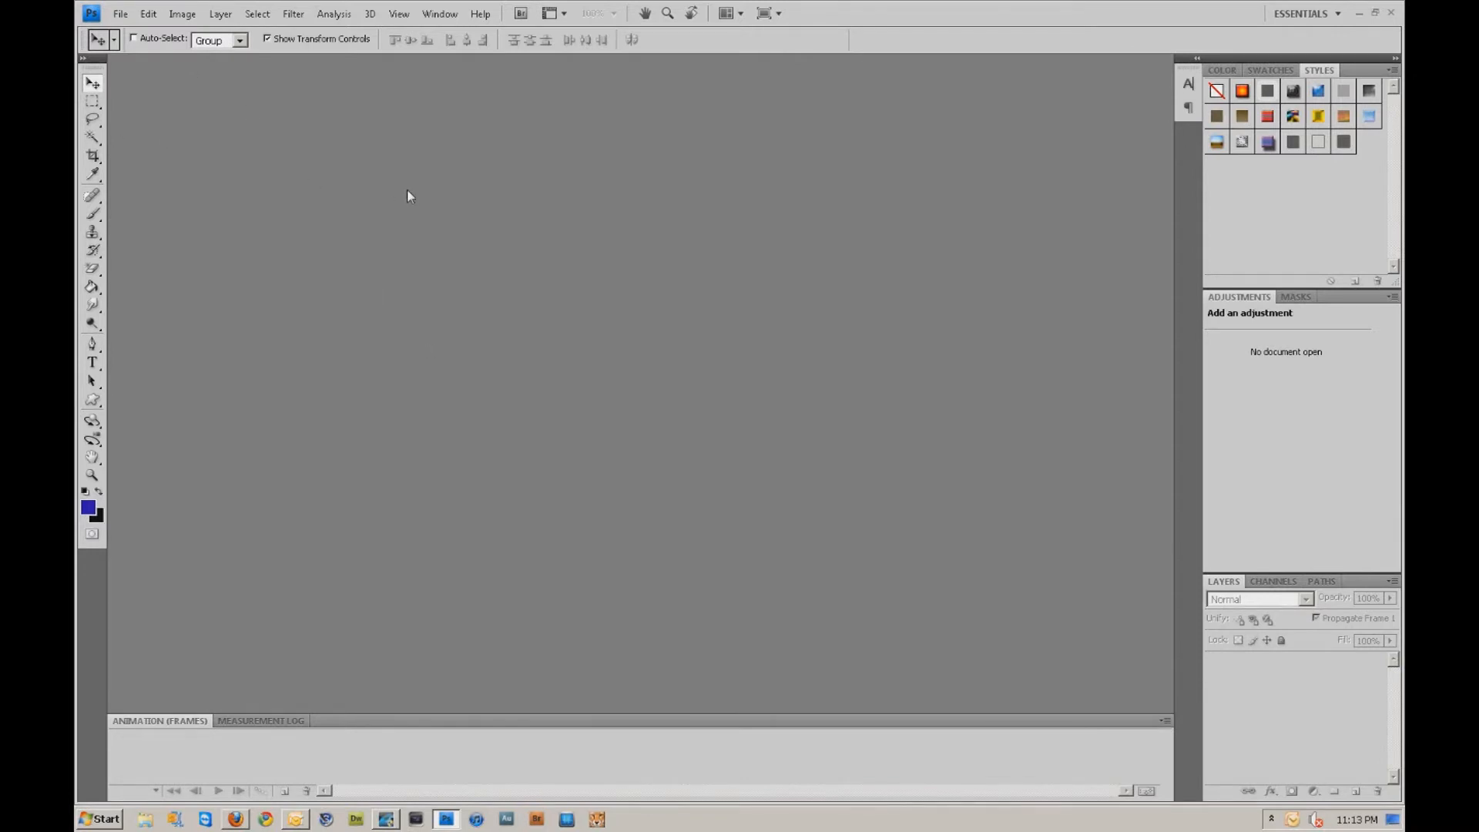
pyautogui.moveTo(171, 112)
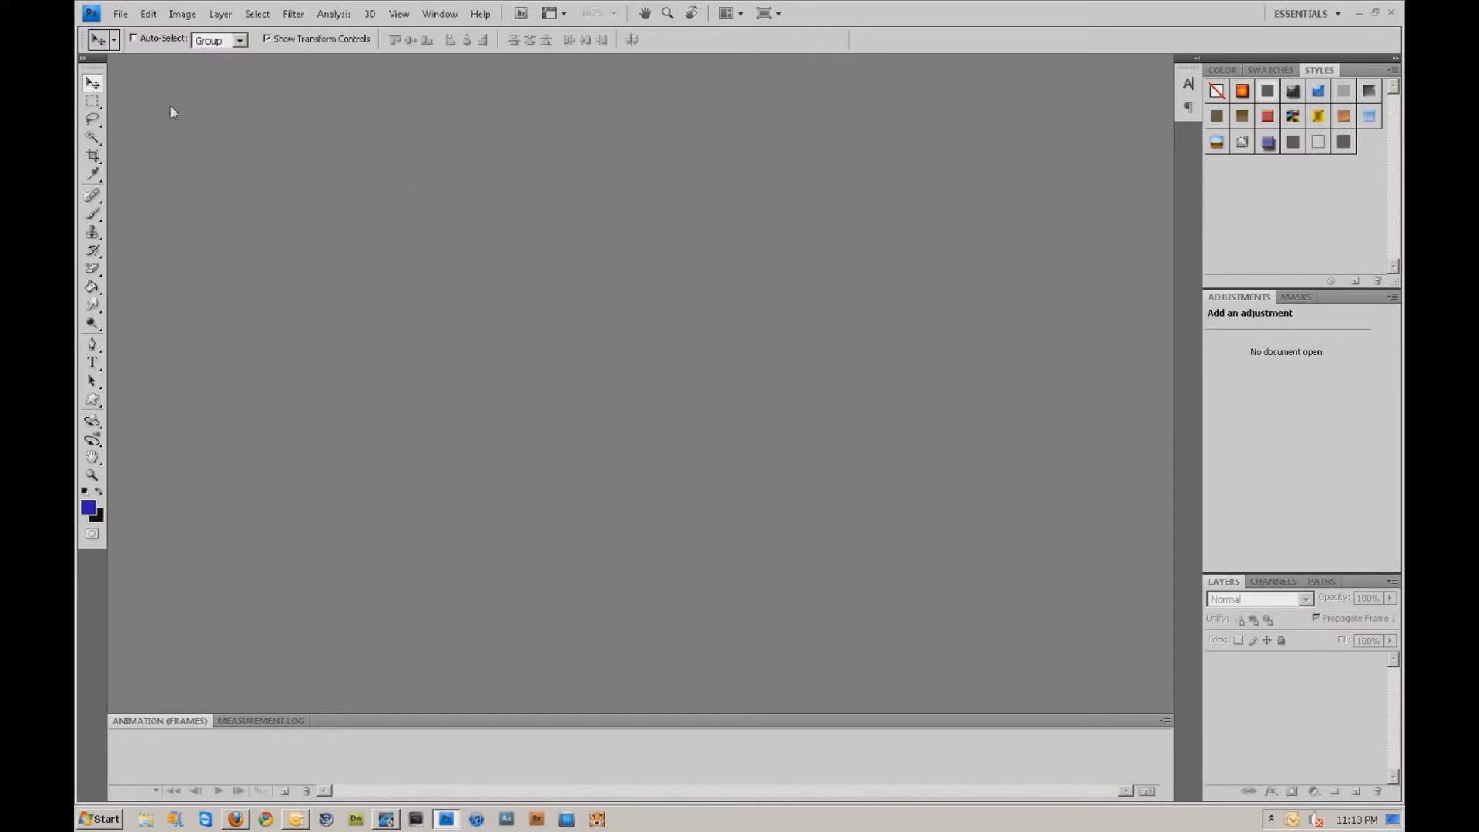
# Step: Create a new 600×900-pixel document with a white background via File > New
pyautogui.click(123, 14)
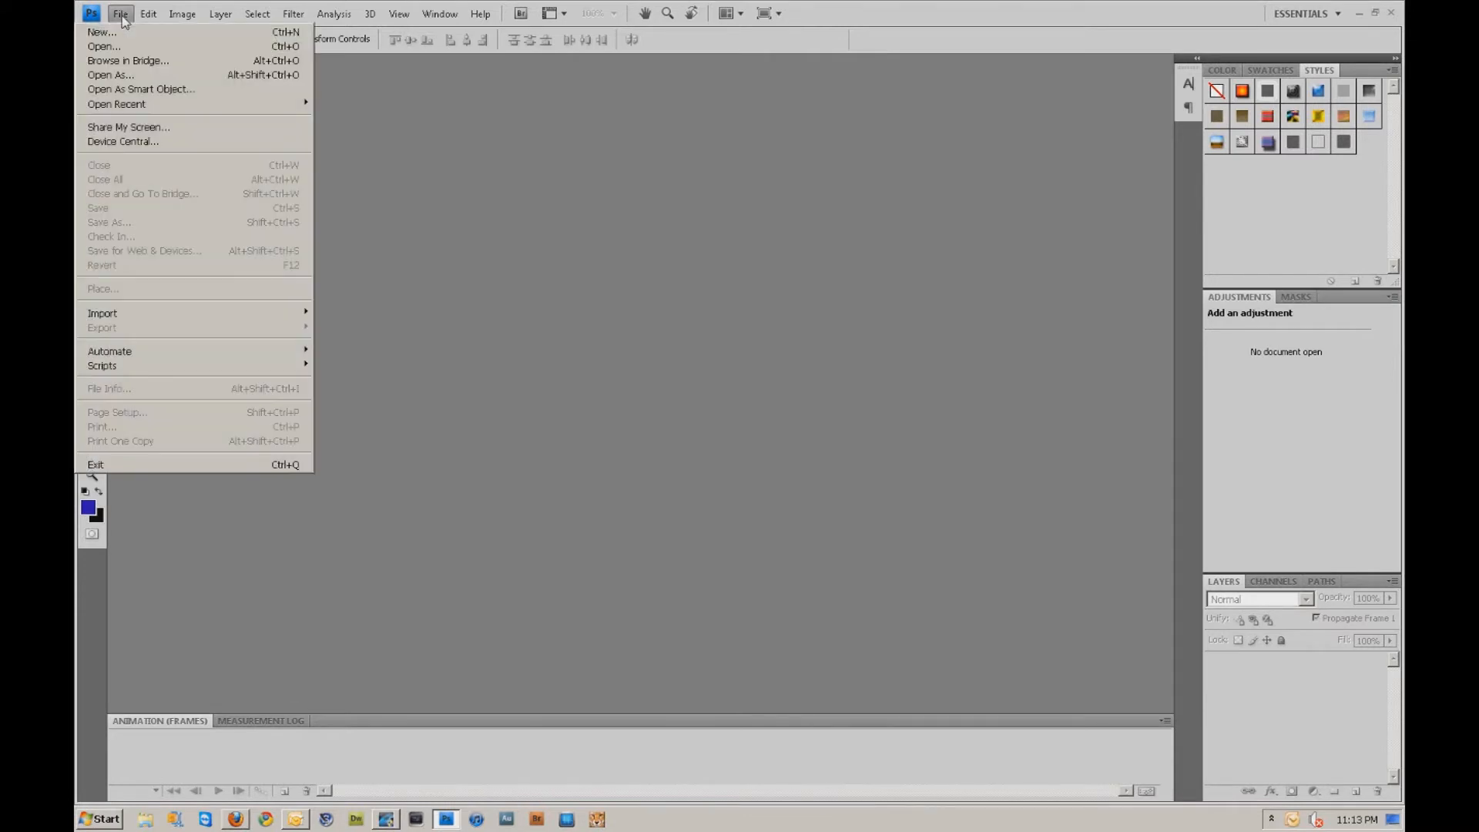
pyautogui.moveTo(115, 48)
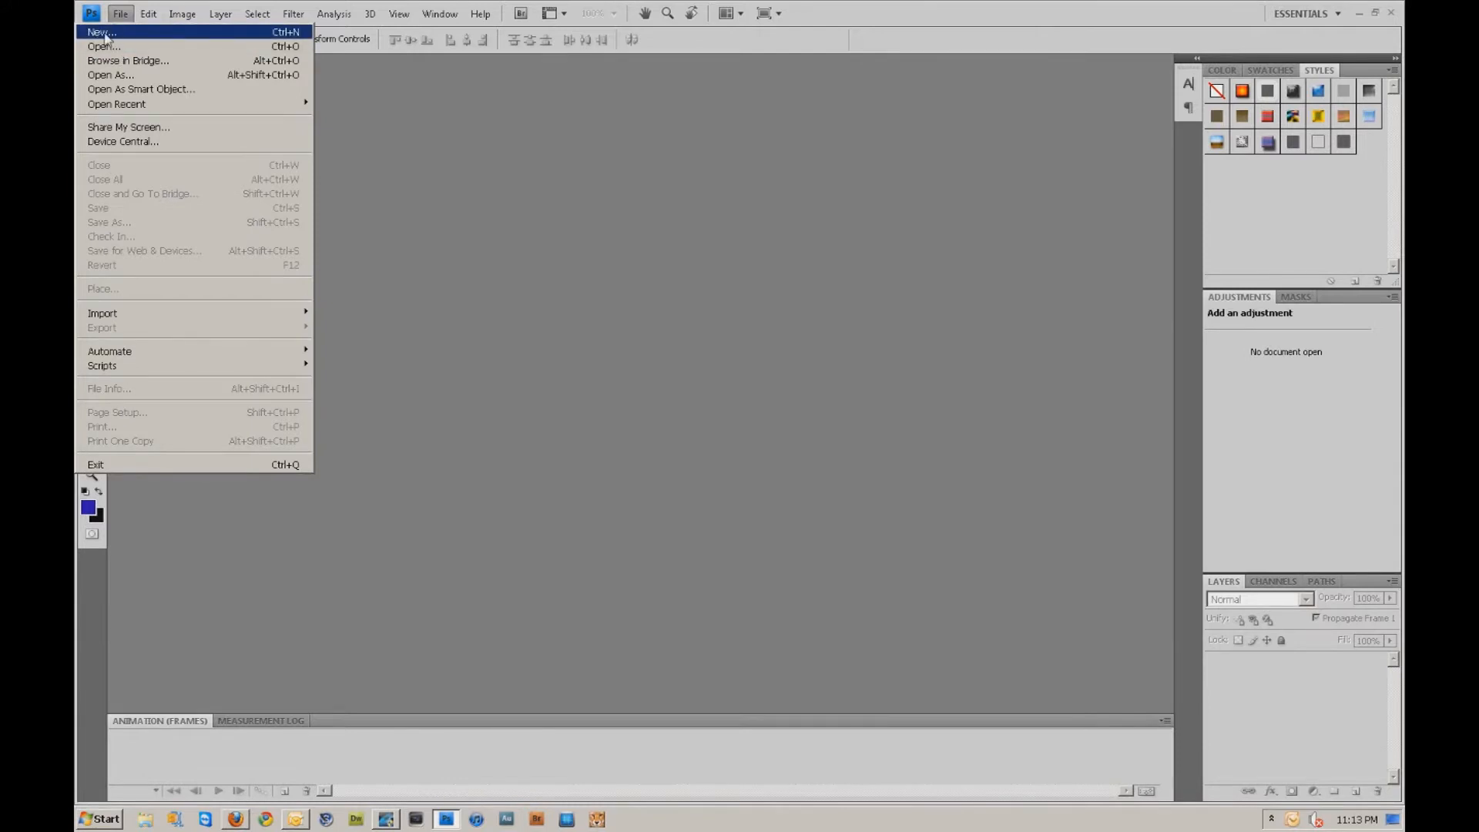
pyautogui.click(98, 32)
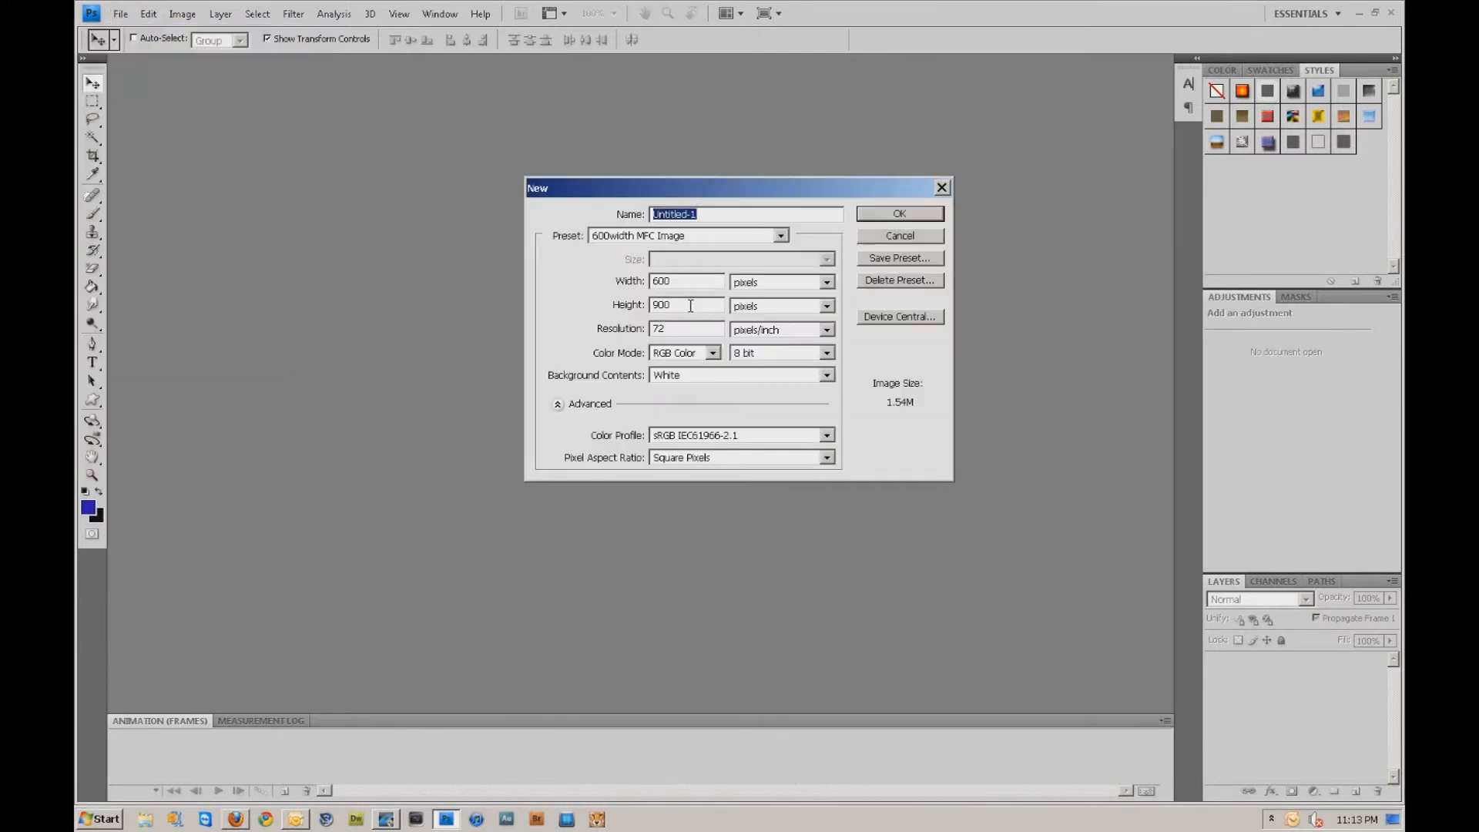
pyautogui.click(899, 214)
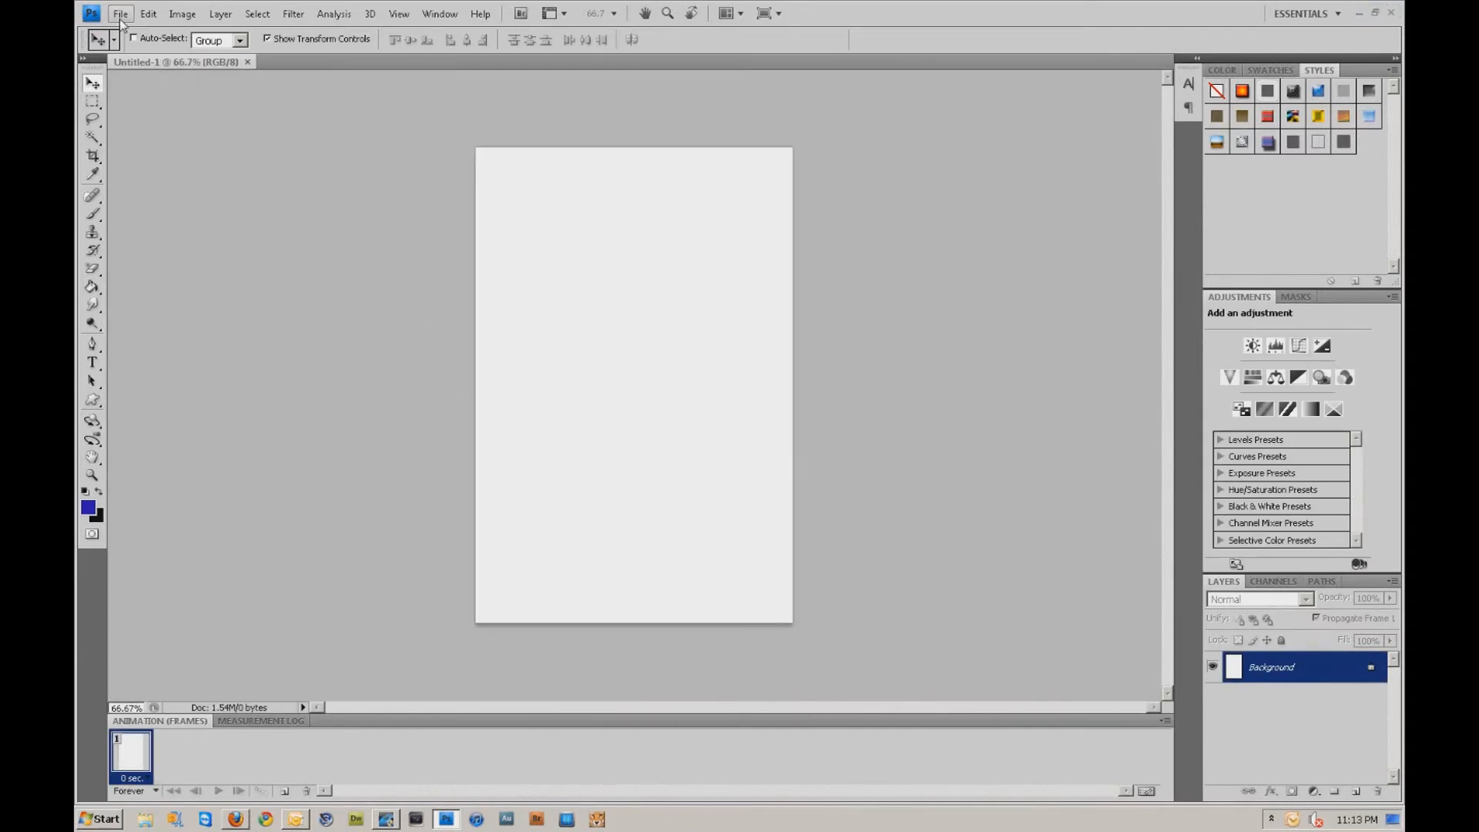
# Step: Place 'ROZY banner cropped.jpg' onto the canvas and commit it
pyautogui.click(120, 14)
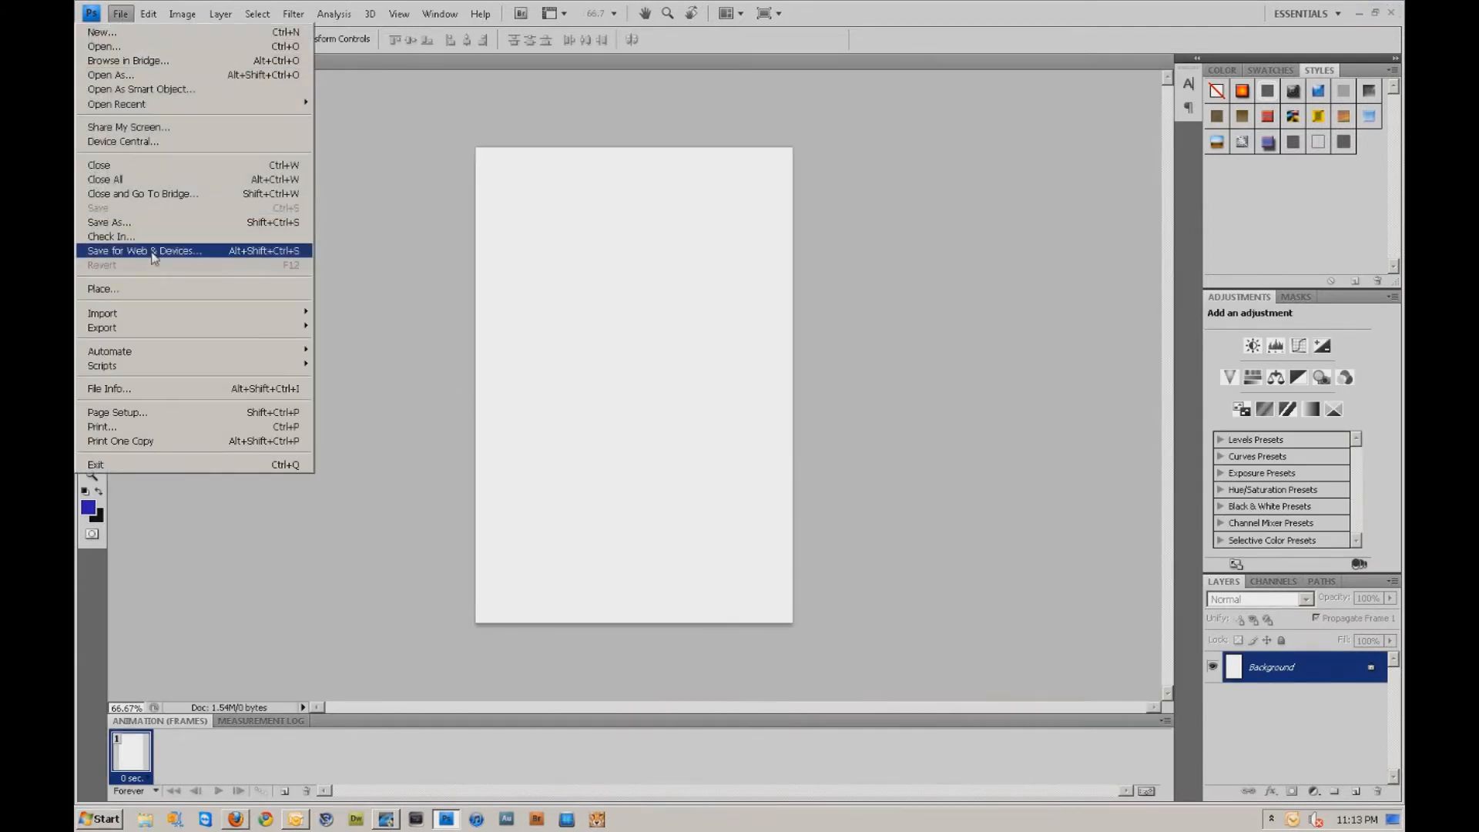
pyautogui.click(104, 289)
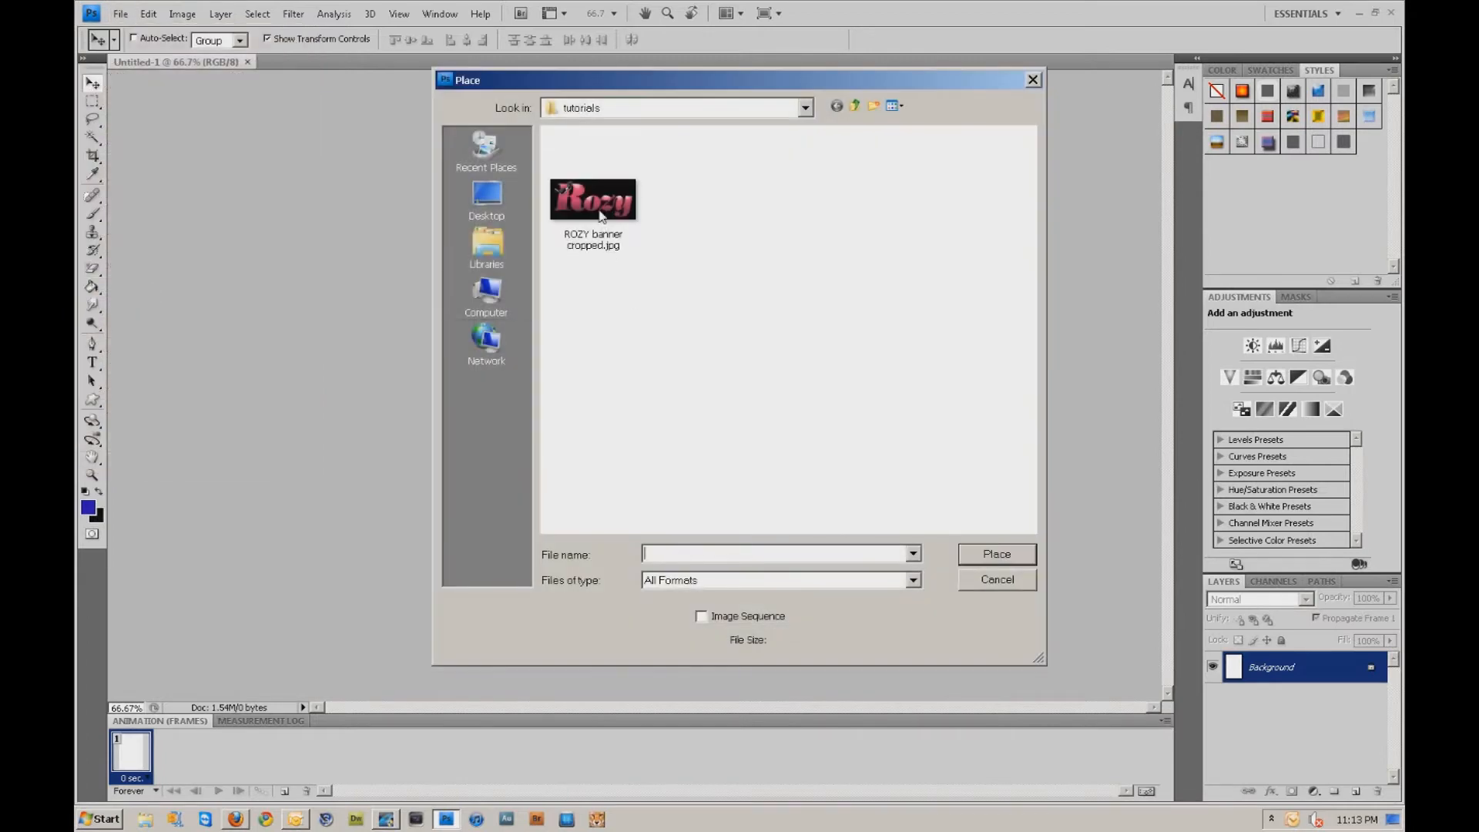
pyautogui.doubleClick(594, 199)
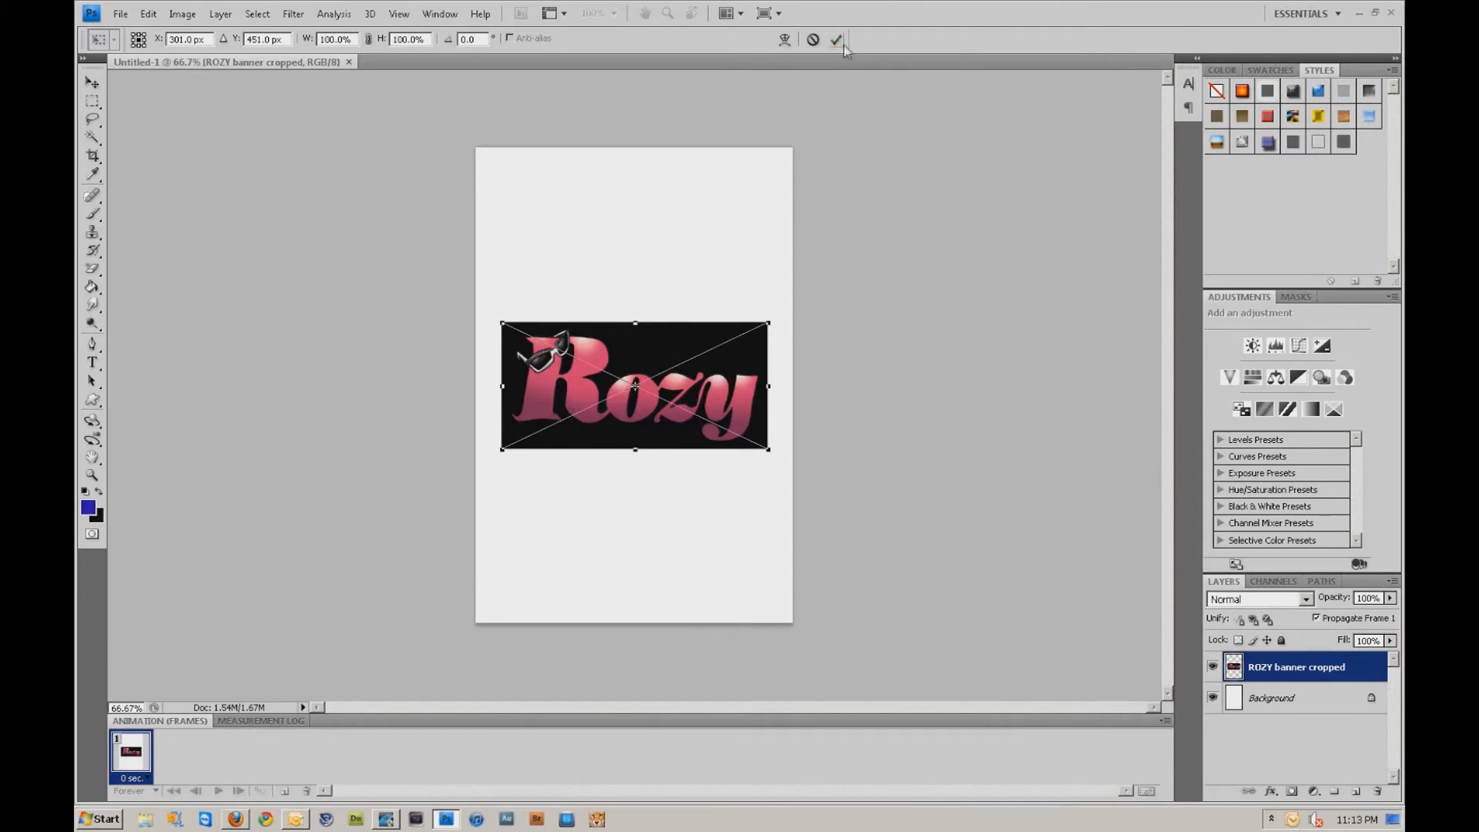
pyautogui.click(839, 41)
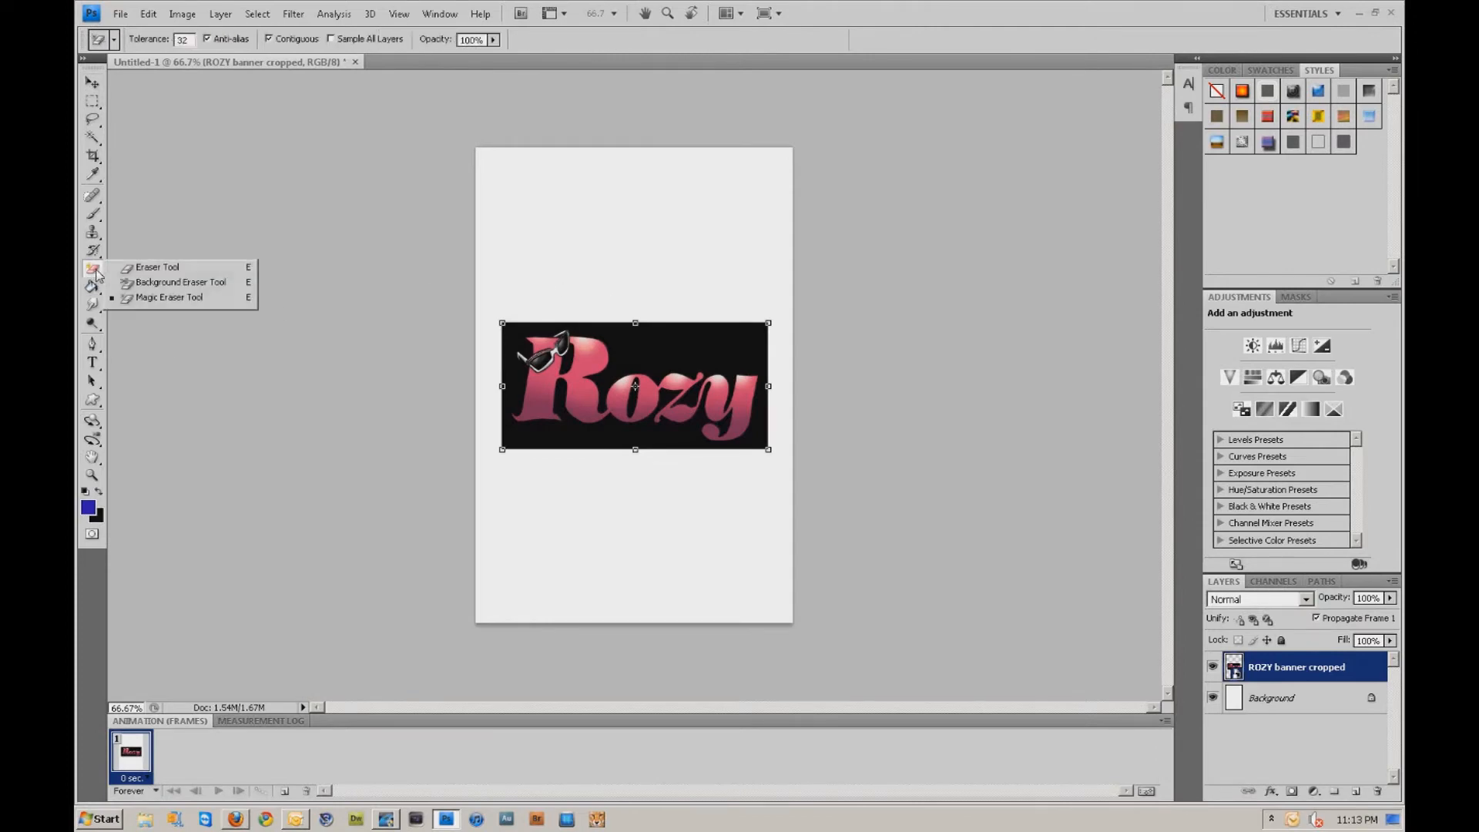
# Step: Select the Magic Eraser Tool from the eraser flyout
pyautogui.click(154, 267)
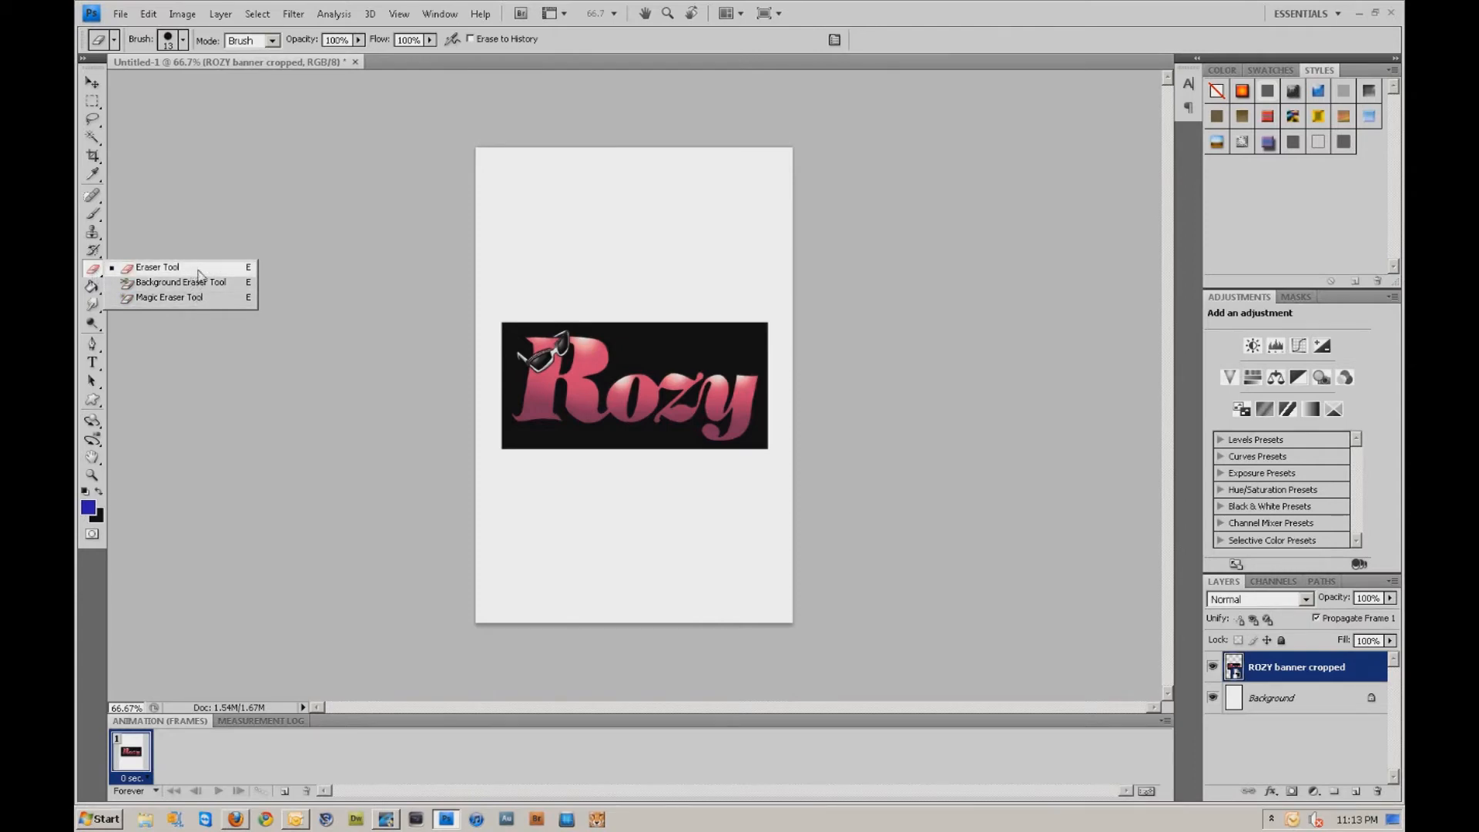
pyautogui.moveTo(222, 307)
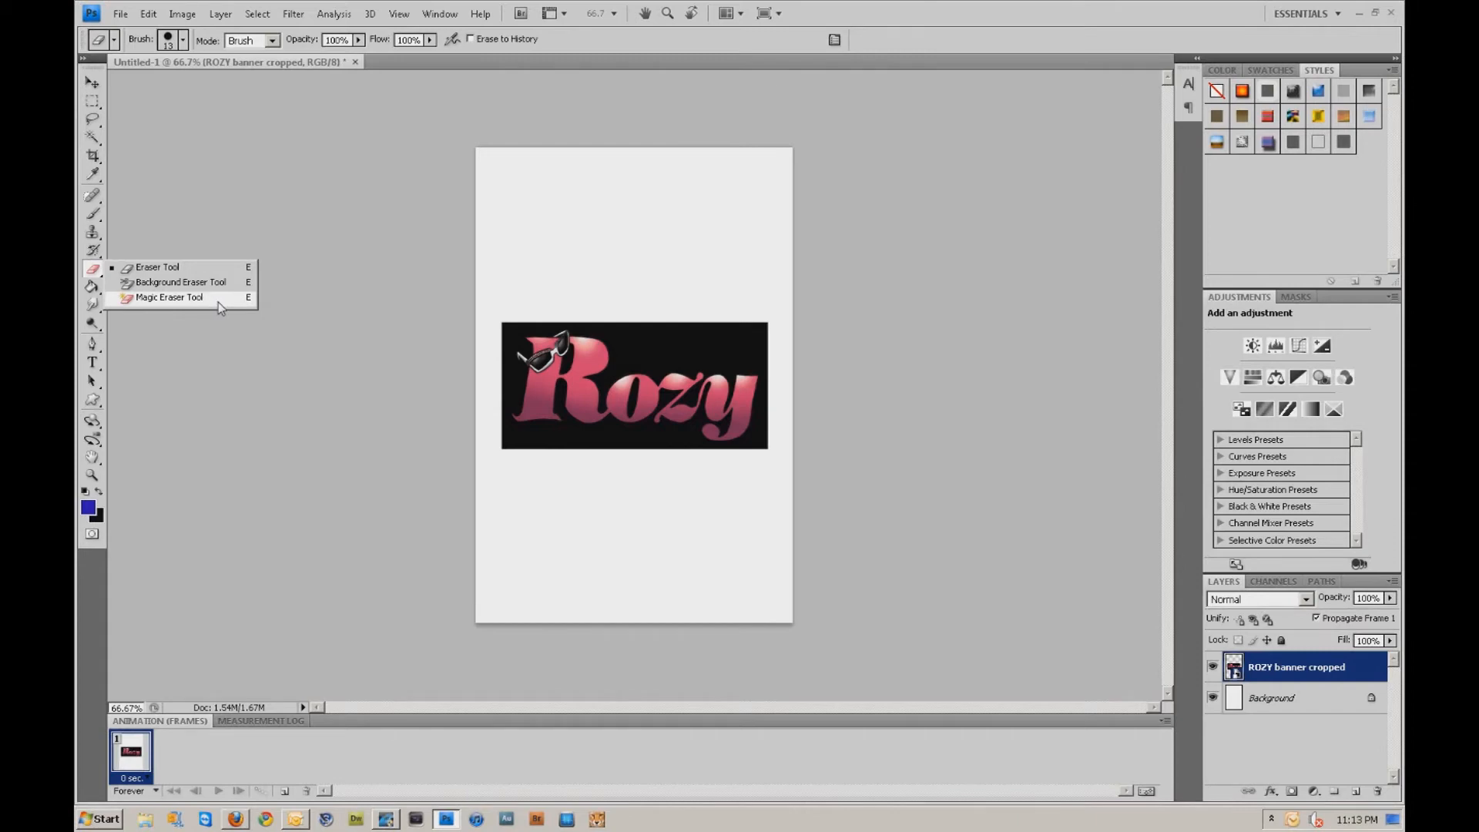
pyautogui.moveTo(213, 306)
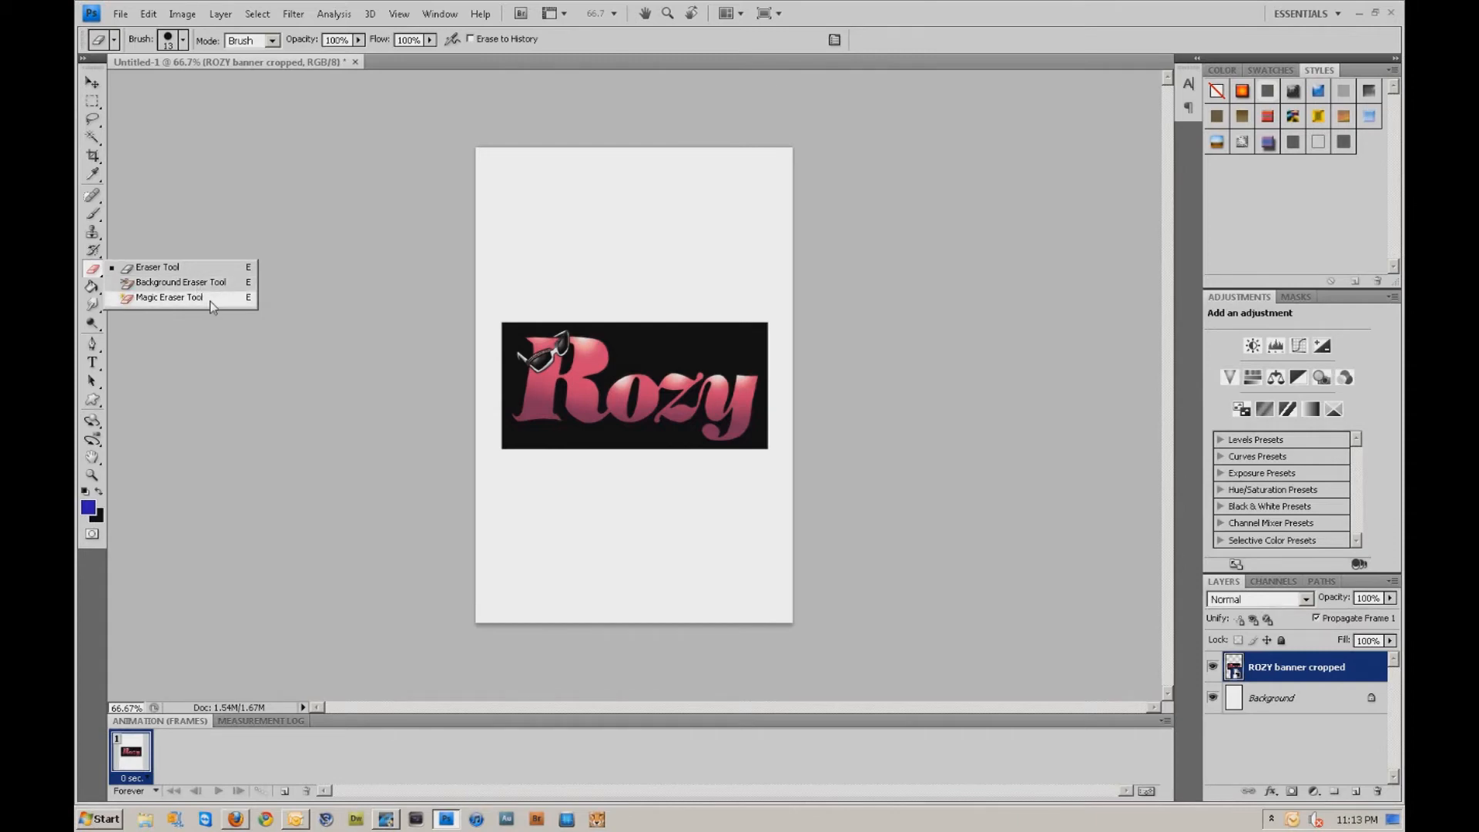
pyautogui.click(167, 297)
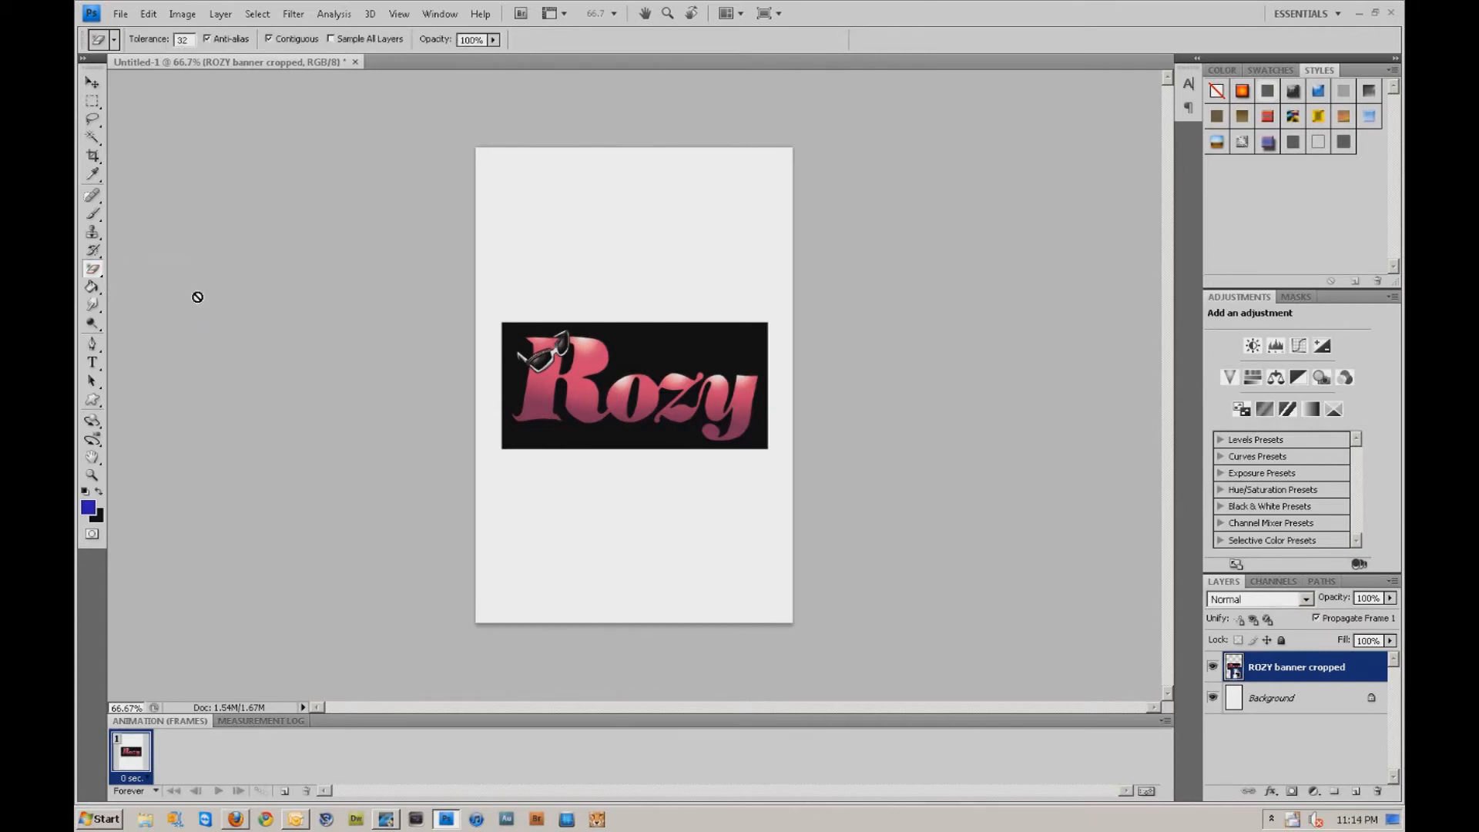
pyautogui.moveTo(630, 374)
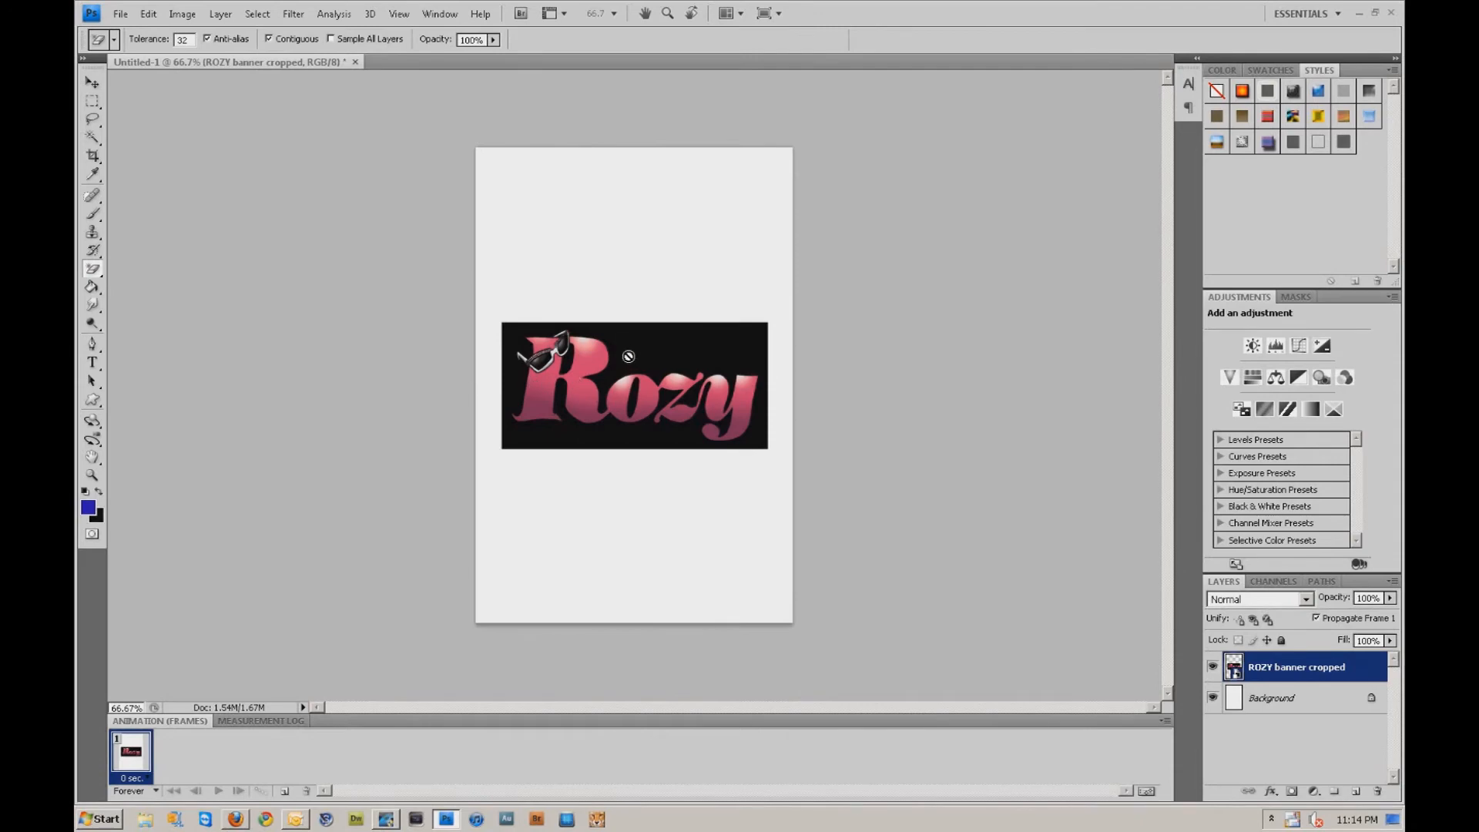
pyautogui.moveTo(629, 344)
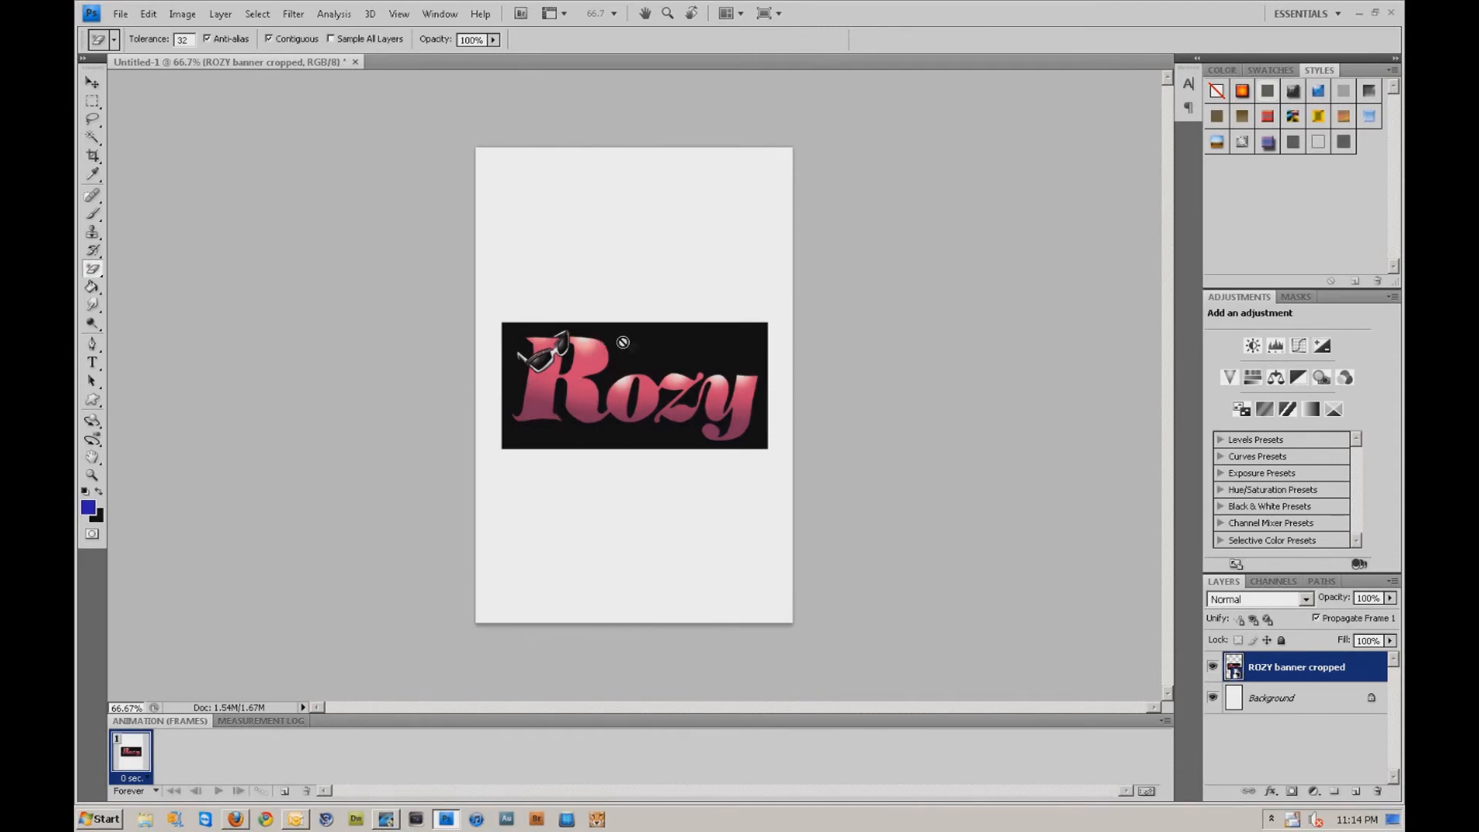
pyautogui.moveTo(644, 377)
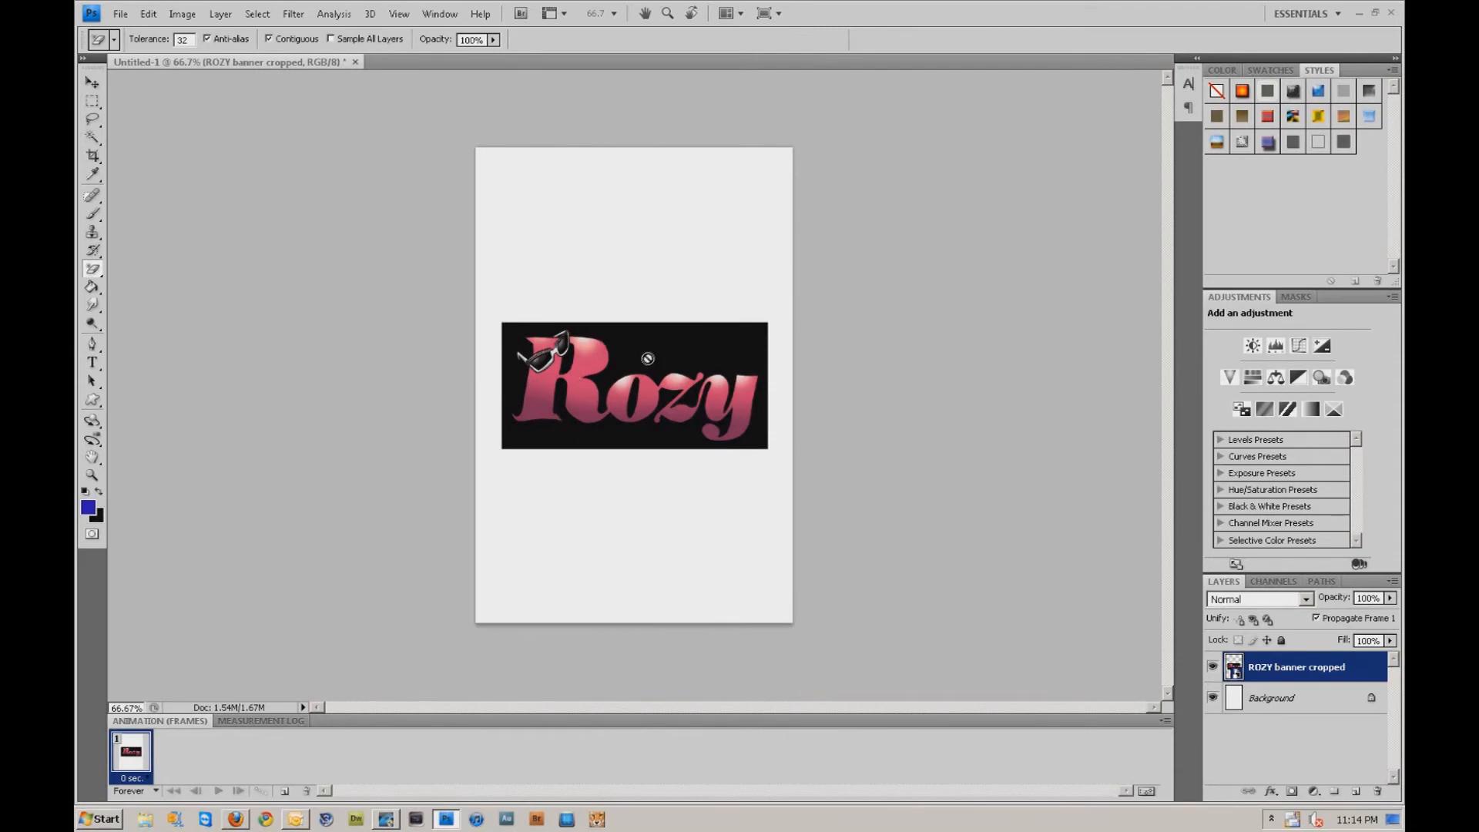
pyautogui.moveTo(646, 345)
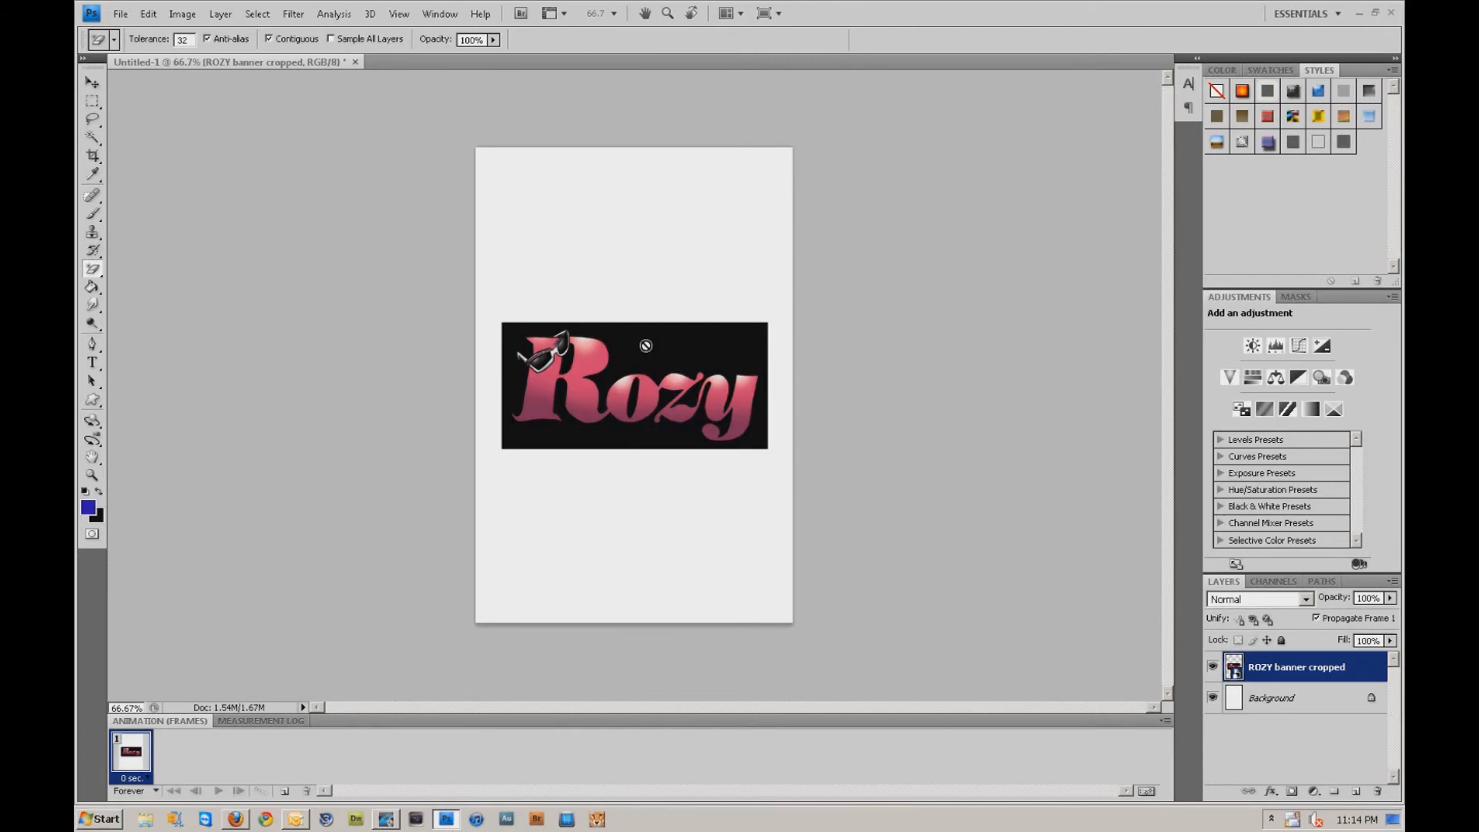
pyautogui.moveTo(650, 355)
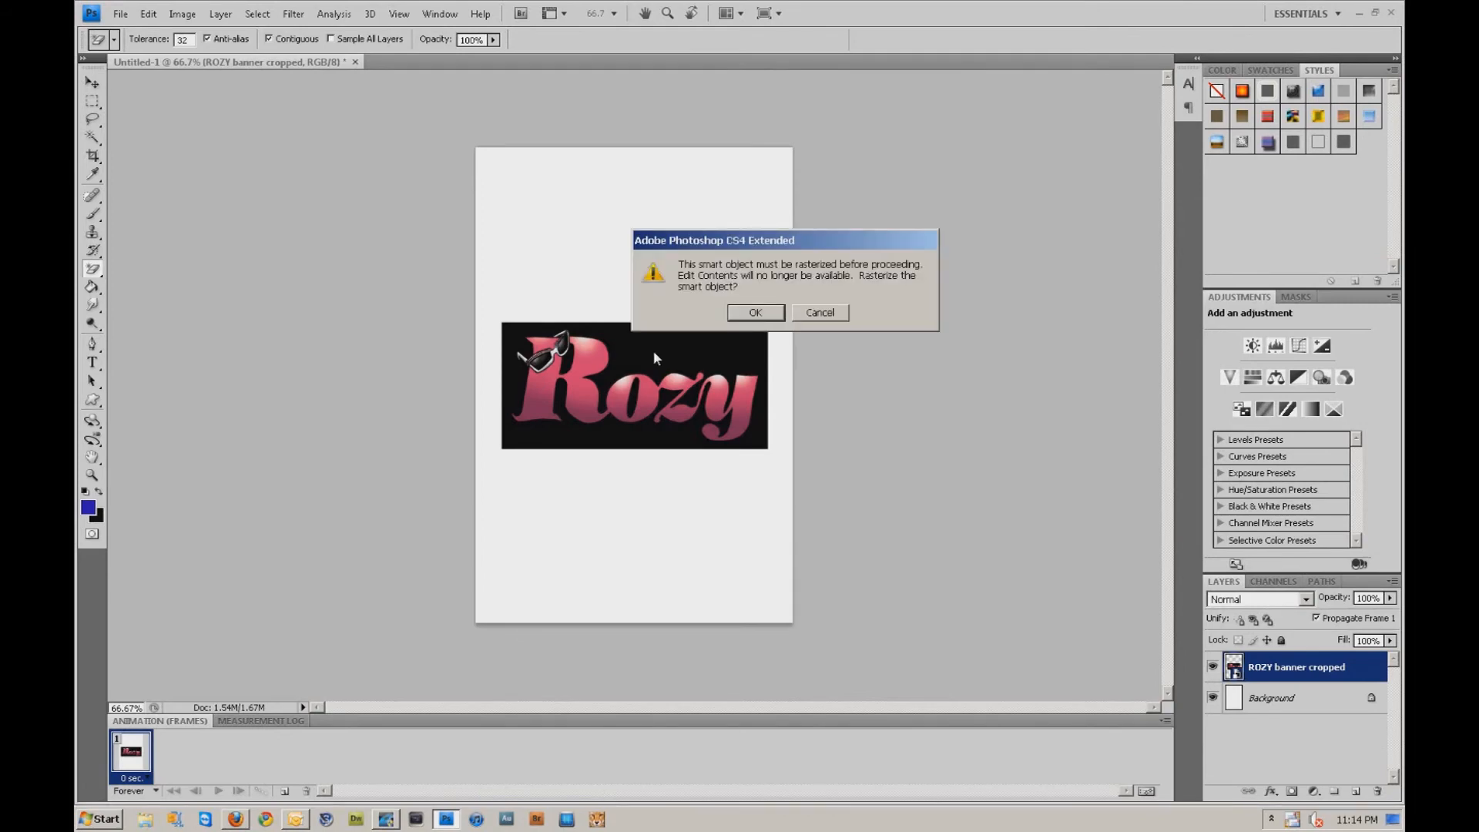
# Step: Confirm rasterizing the ROZY logo smart object so it can be erased
pyautogui.click(755, 313)
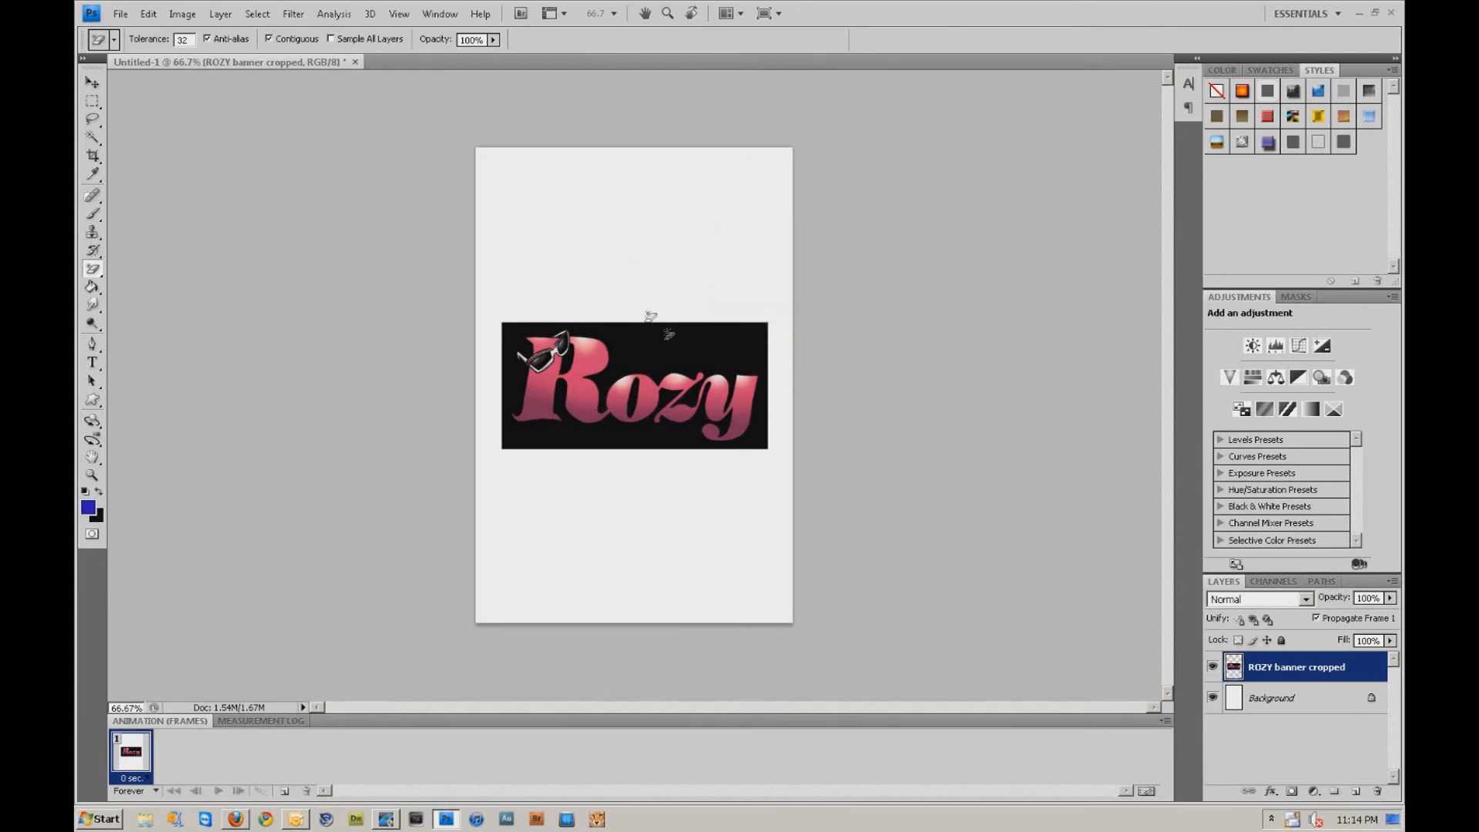
pyautogui.moveTo(646, 262)
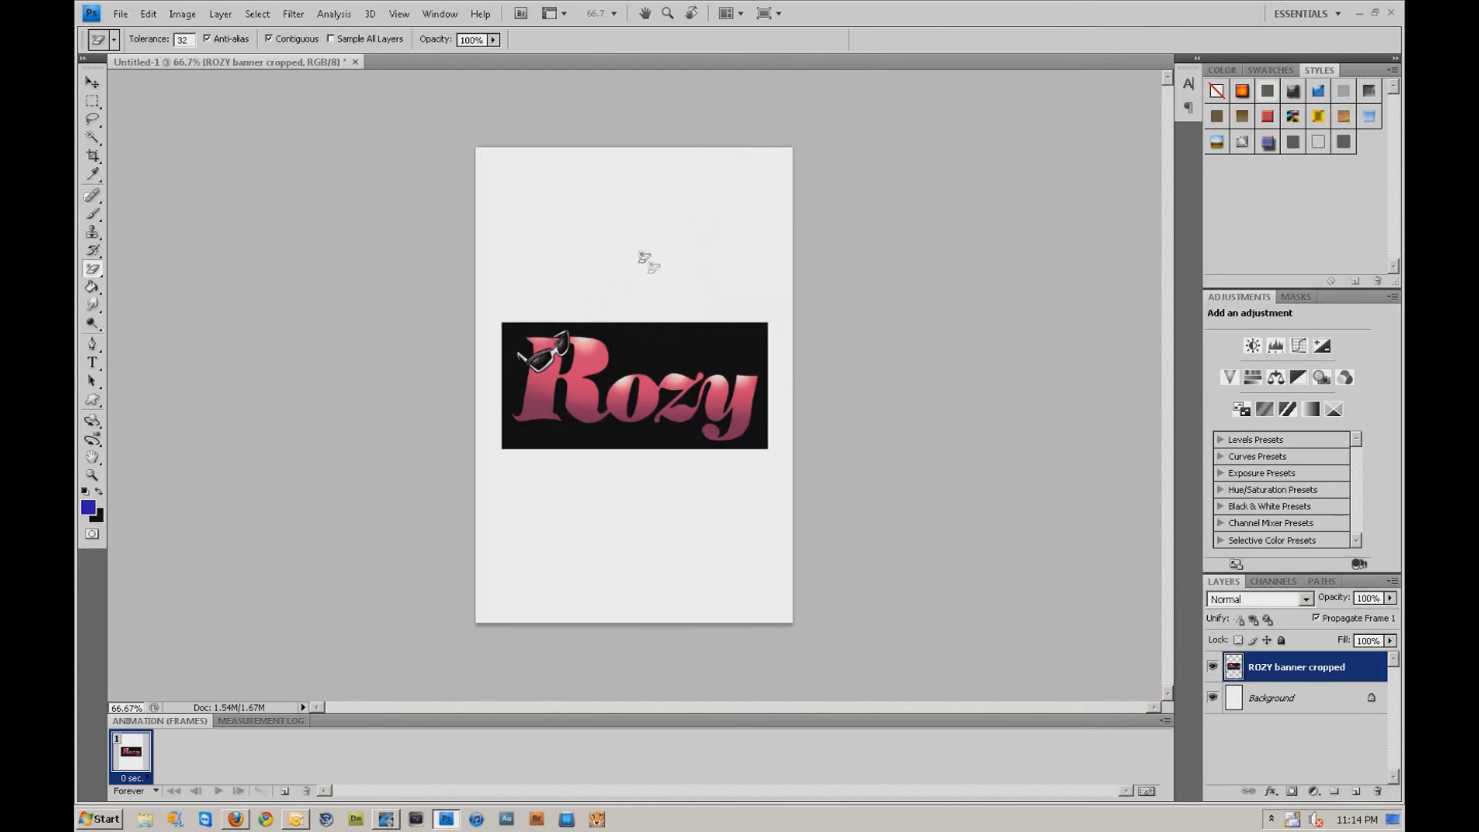
pyautogui.moveTo(646, 372)
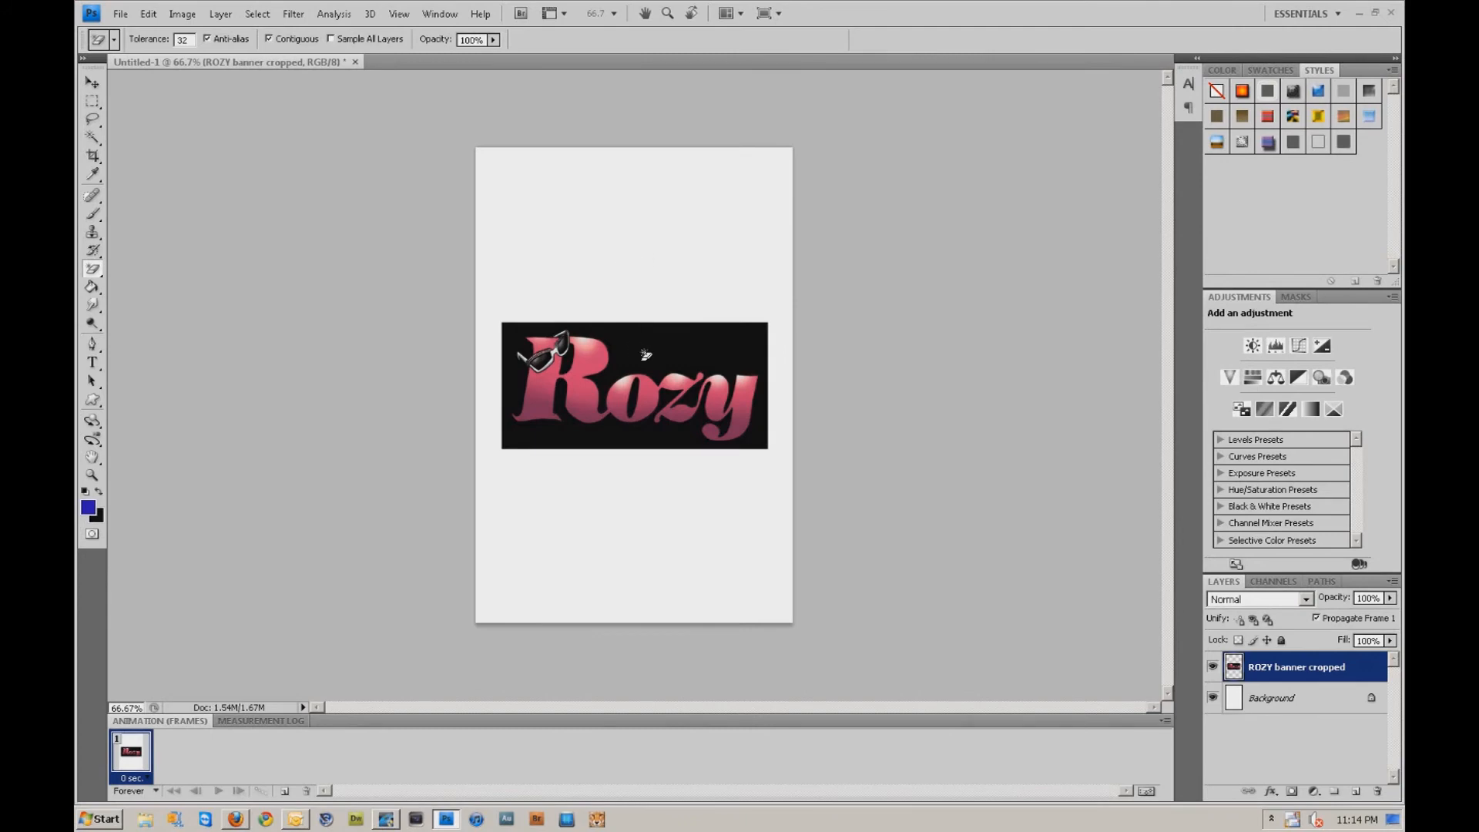
pyautogui.moveTo(668, 349)
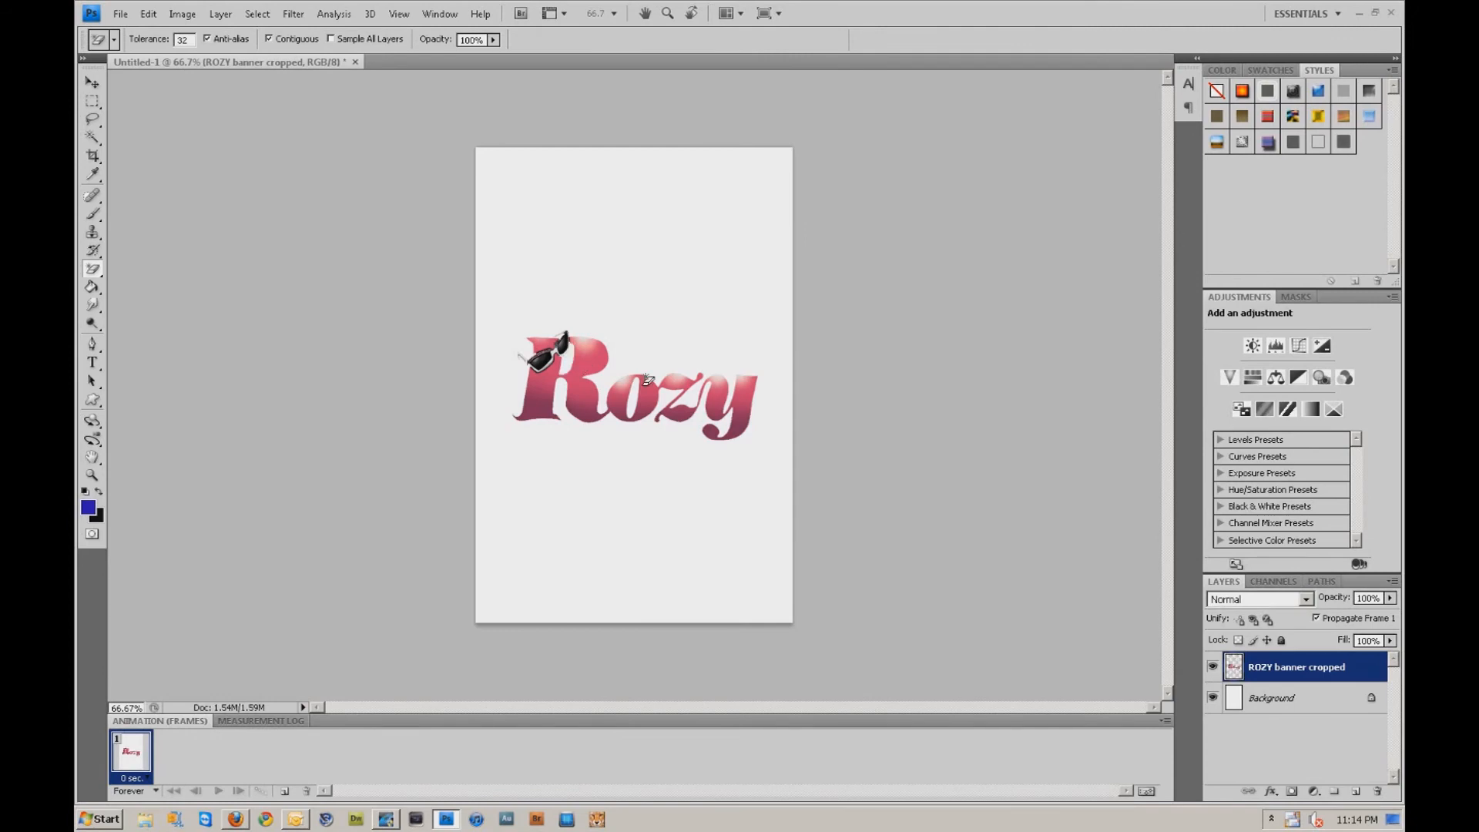
pyautogui.moveTo(367, 367)
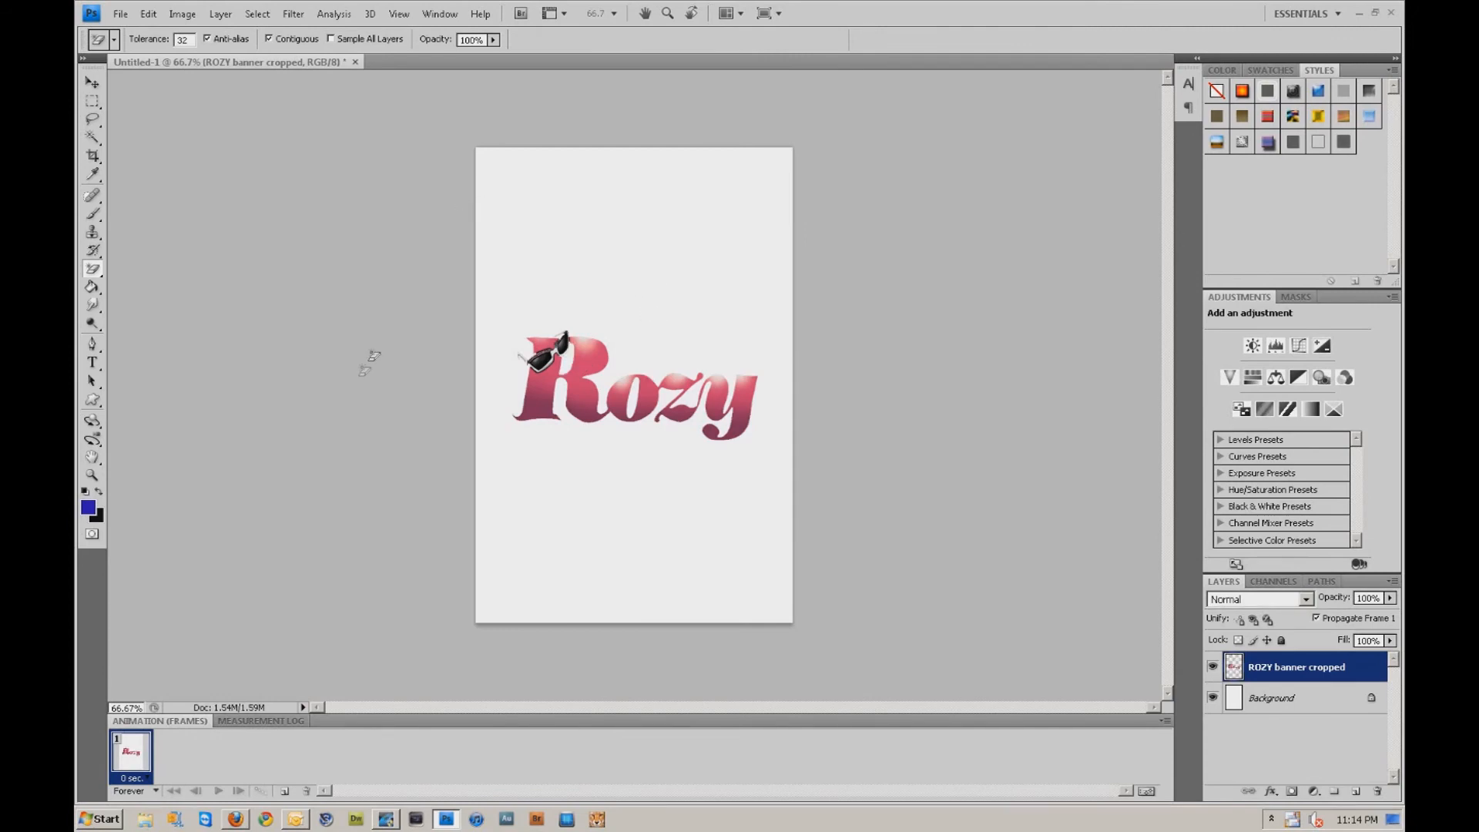
# Step: Select the Background layer and fill it with blue using the Paint Bucket
pyautogui.click(1283, 698)
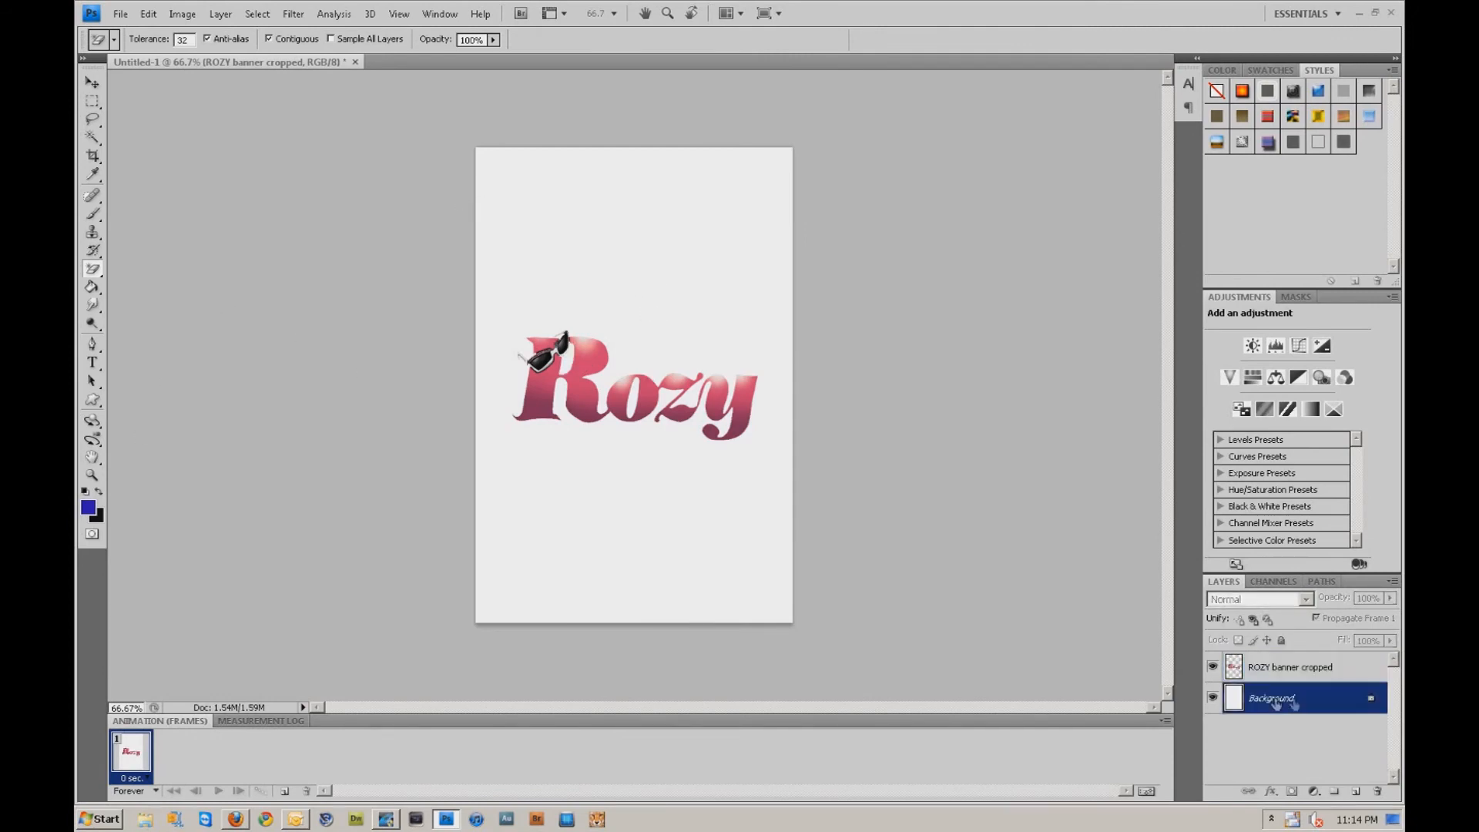
pyautogui.click(1272, 697)
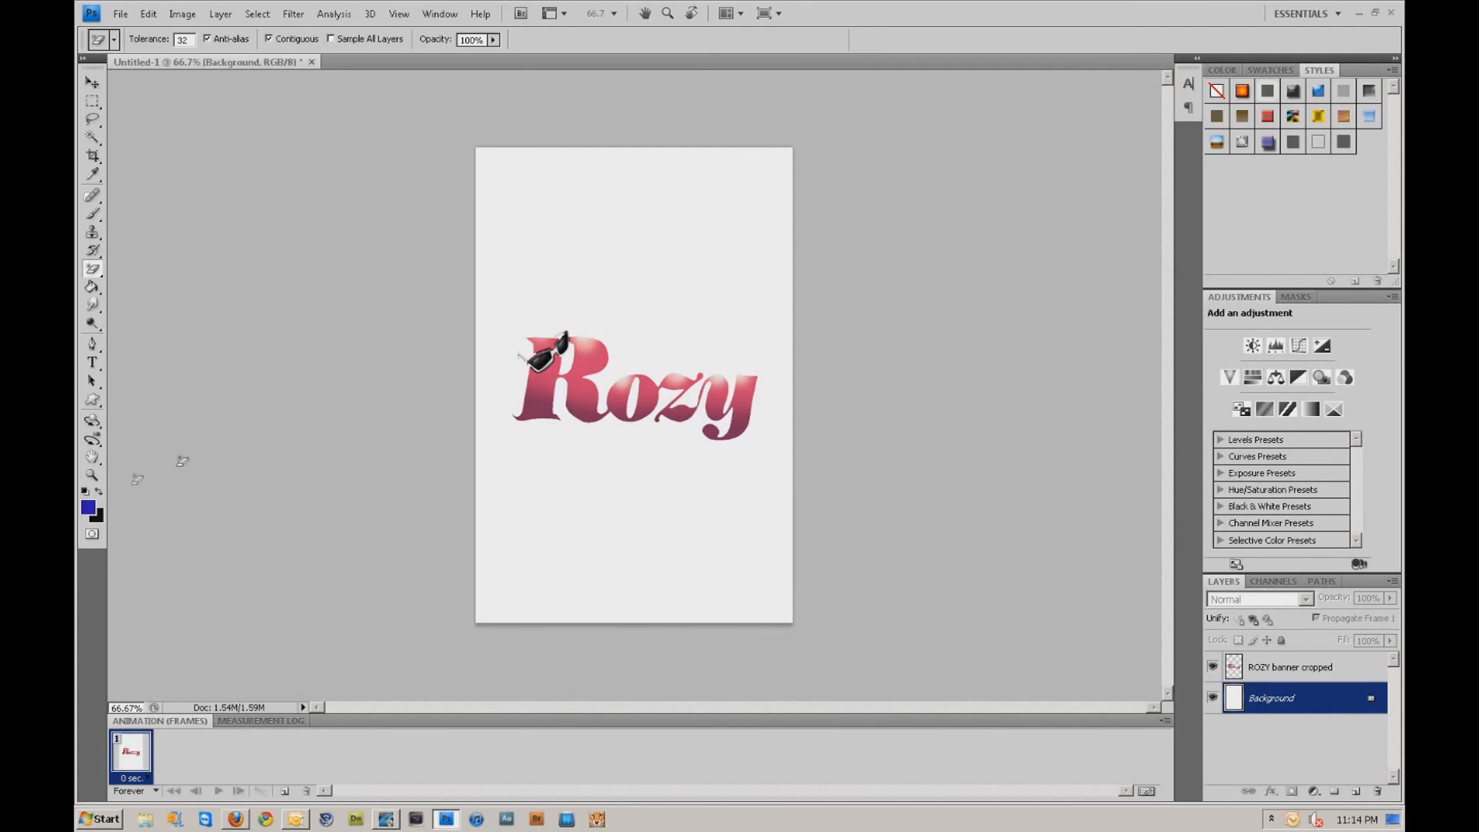
pyautogui.click(91, 287)
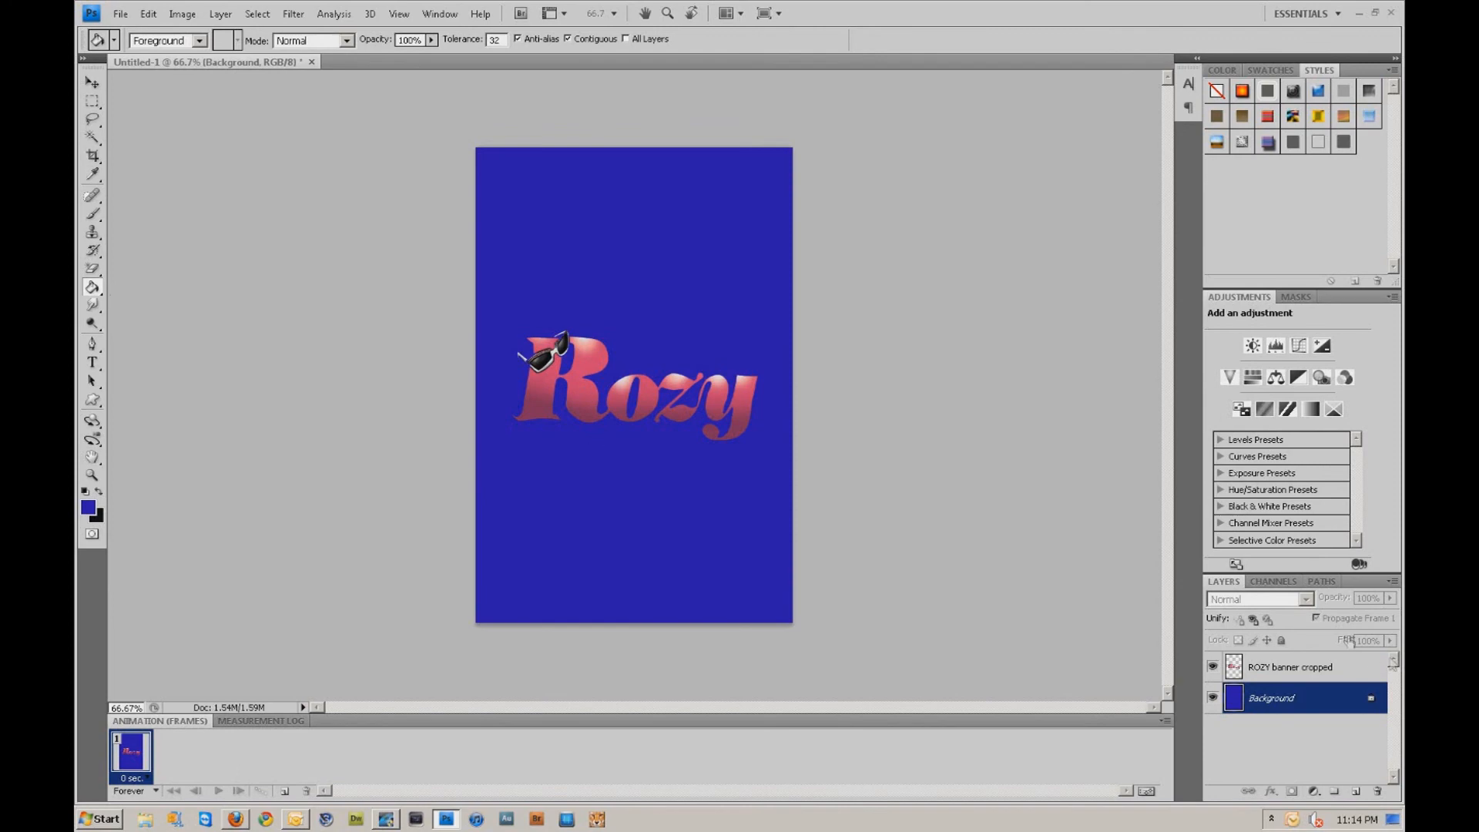
pyautogui.click(1291, 667)
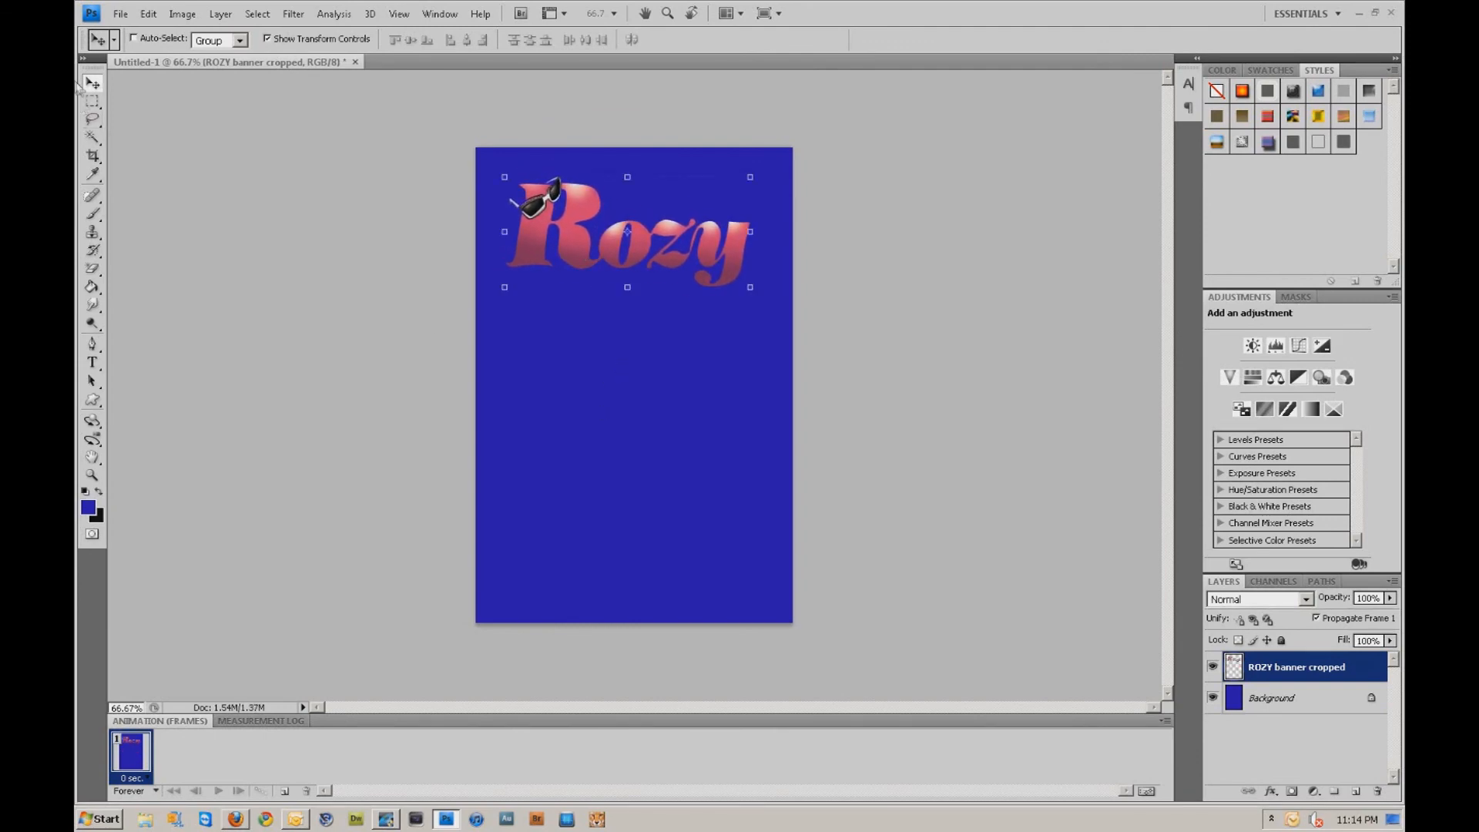
# Step: Reselect the blue Background layer with the logo left near the canvas top
pyautogui.click(1271, 697)
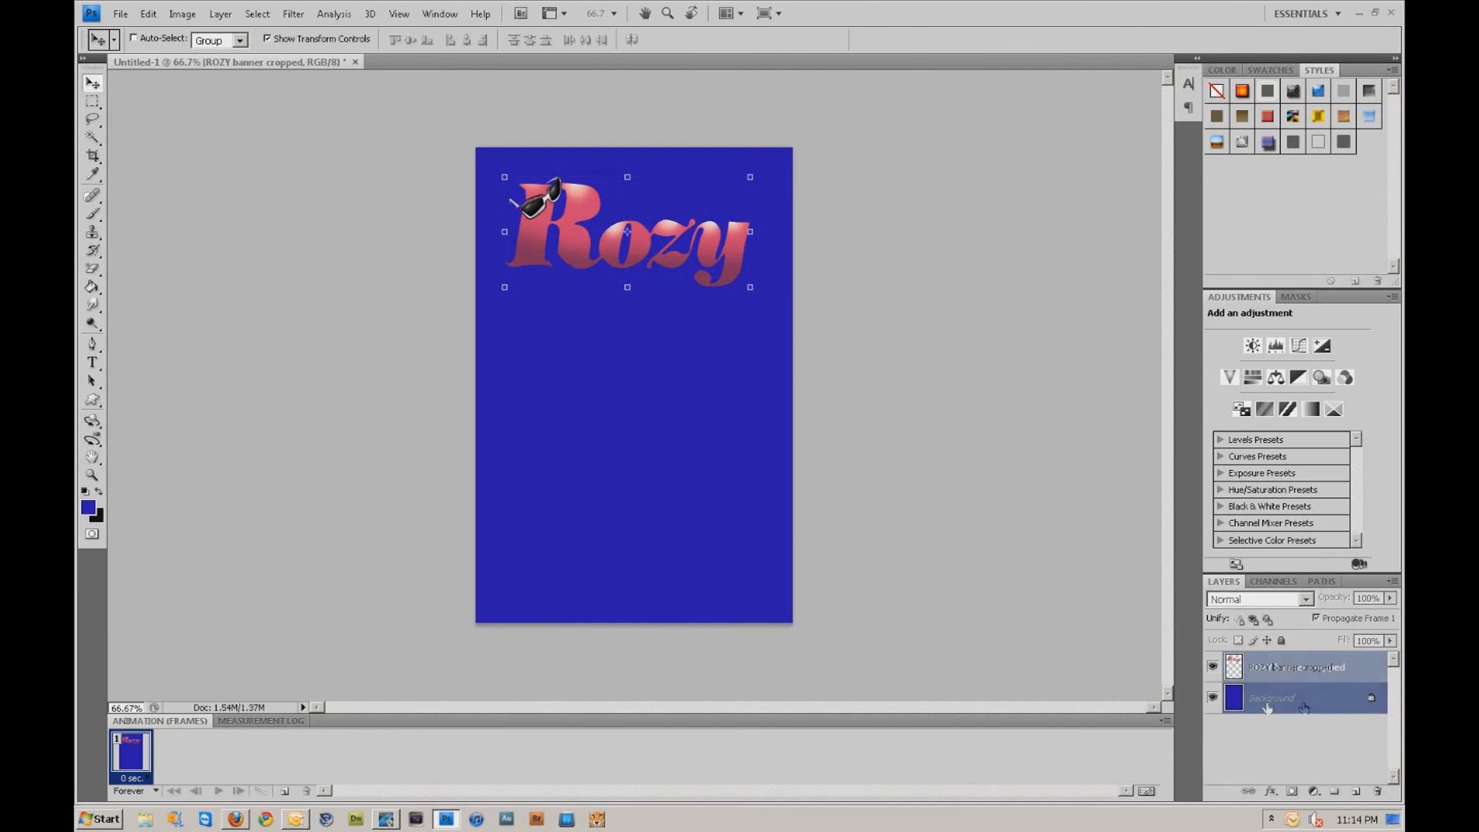